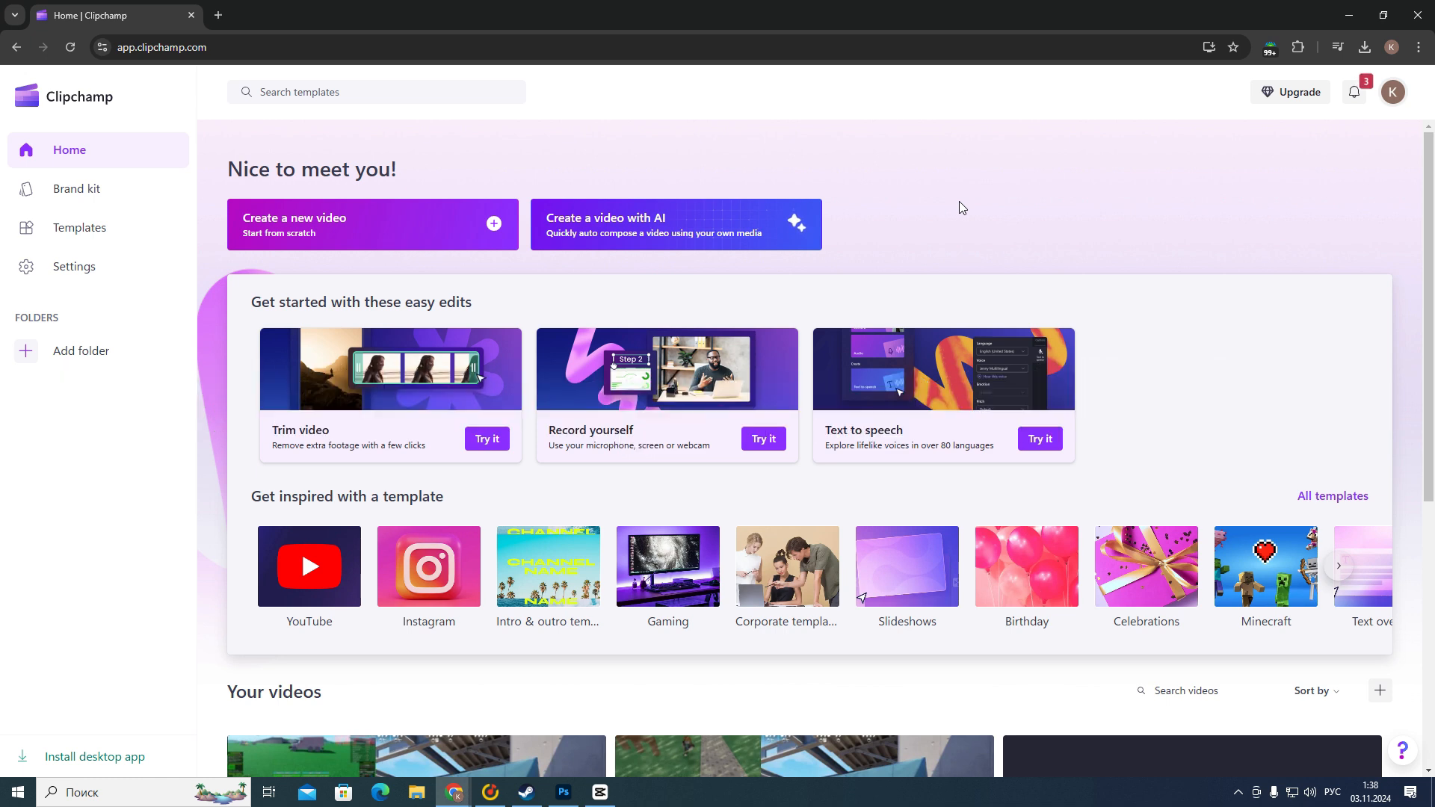
mouse_move(1078, 256)
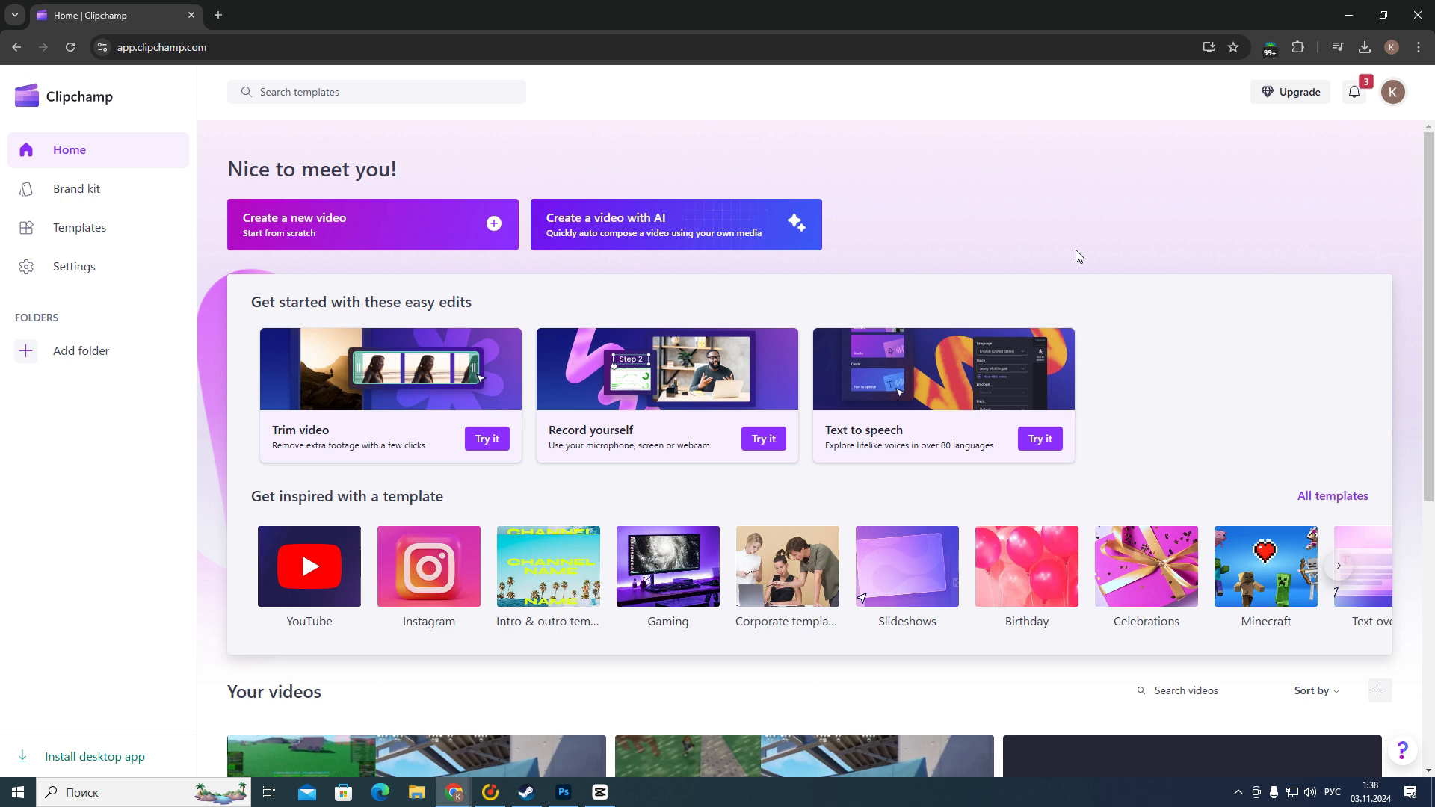
mouse_move(386, 178)
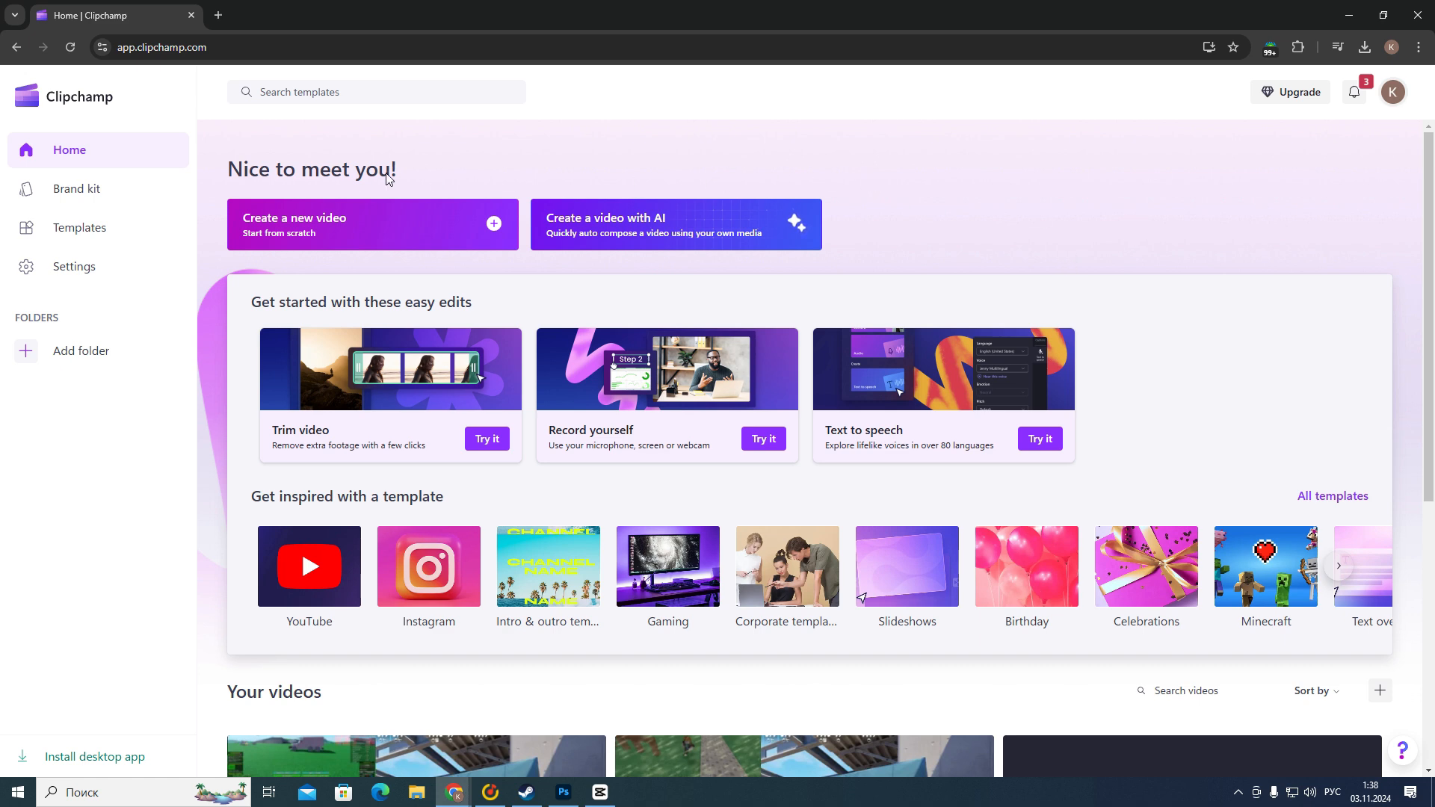
mouse_move(156, 133)
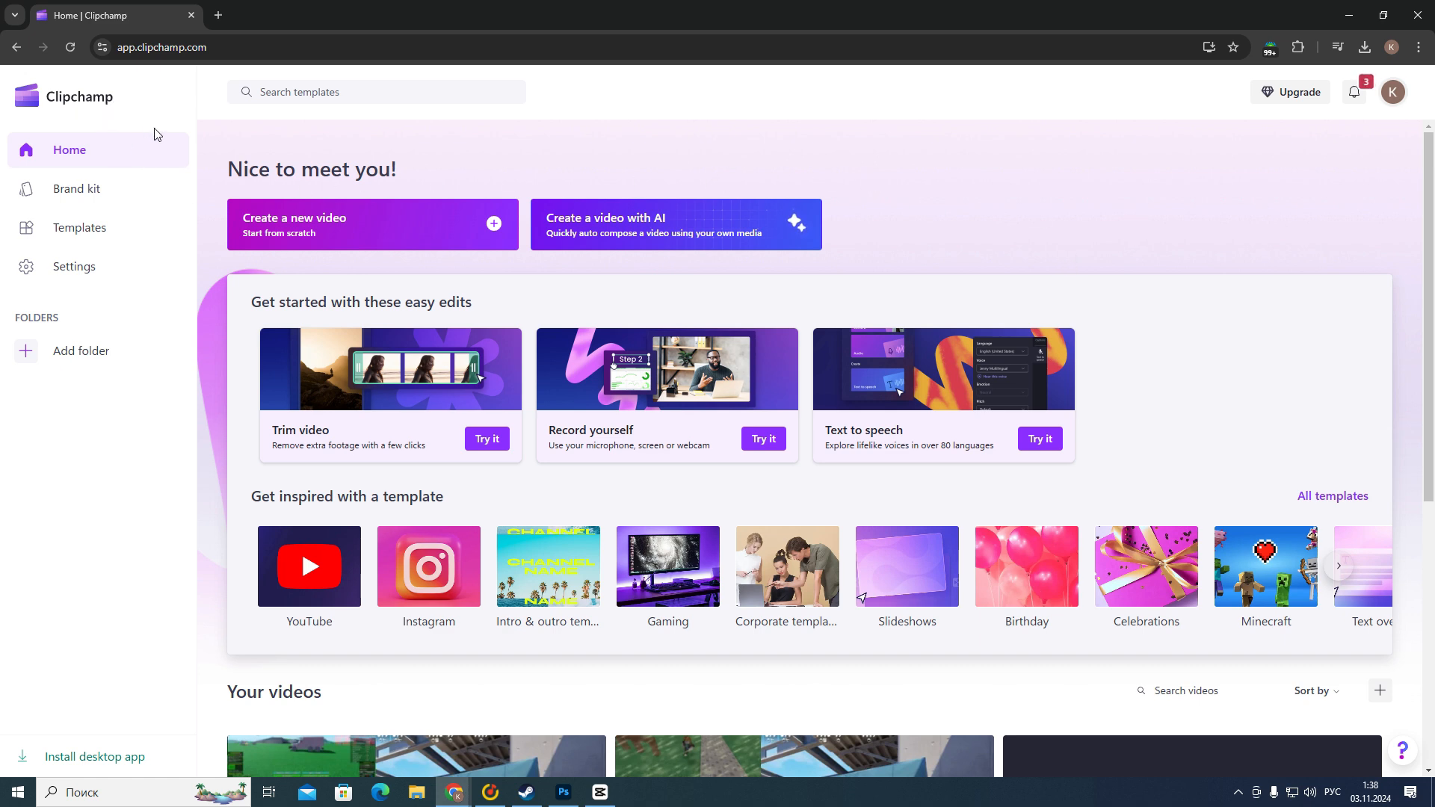
mouse_move(570, 260)
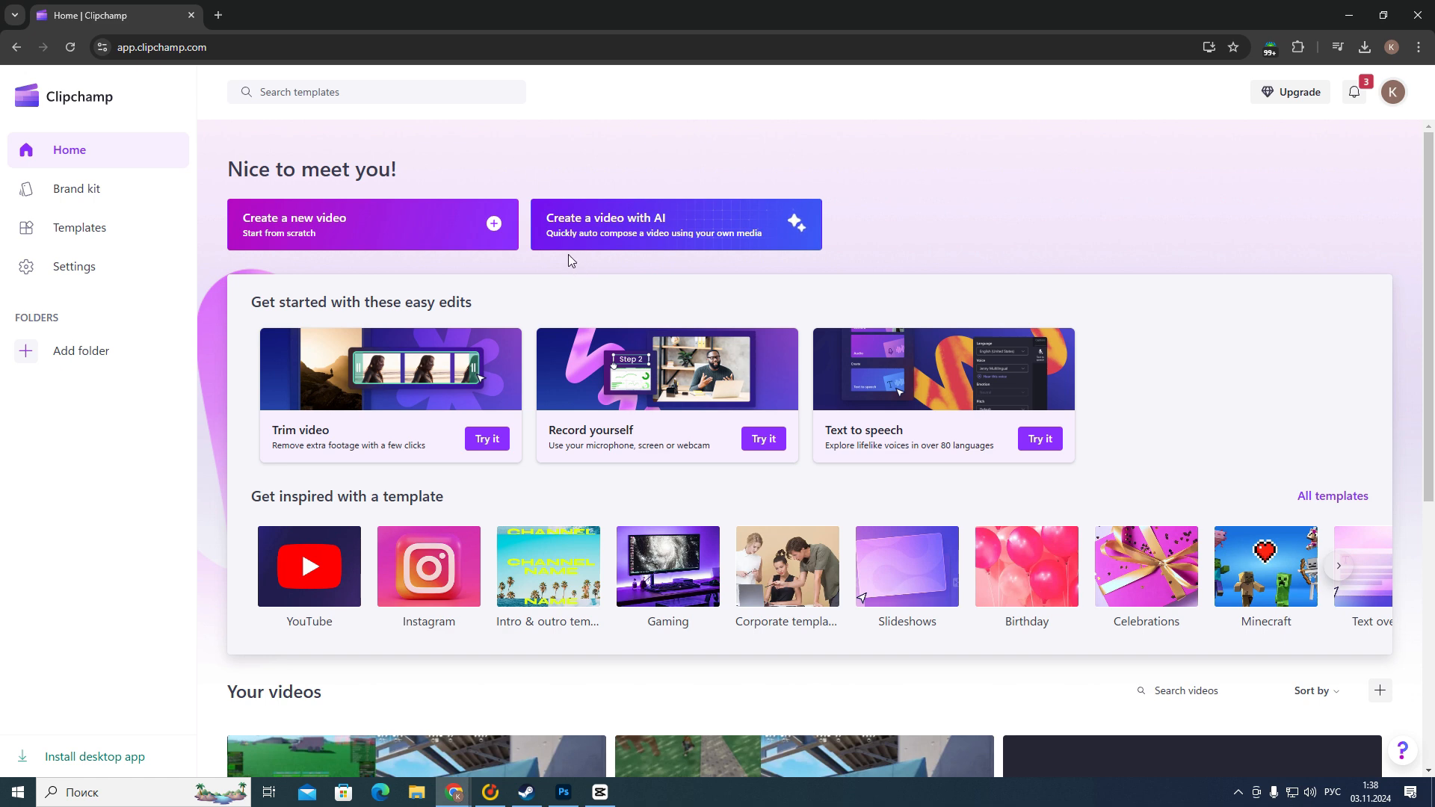
mouse_move(240, 193)
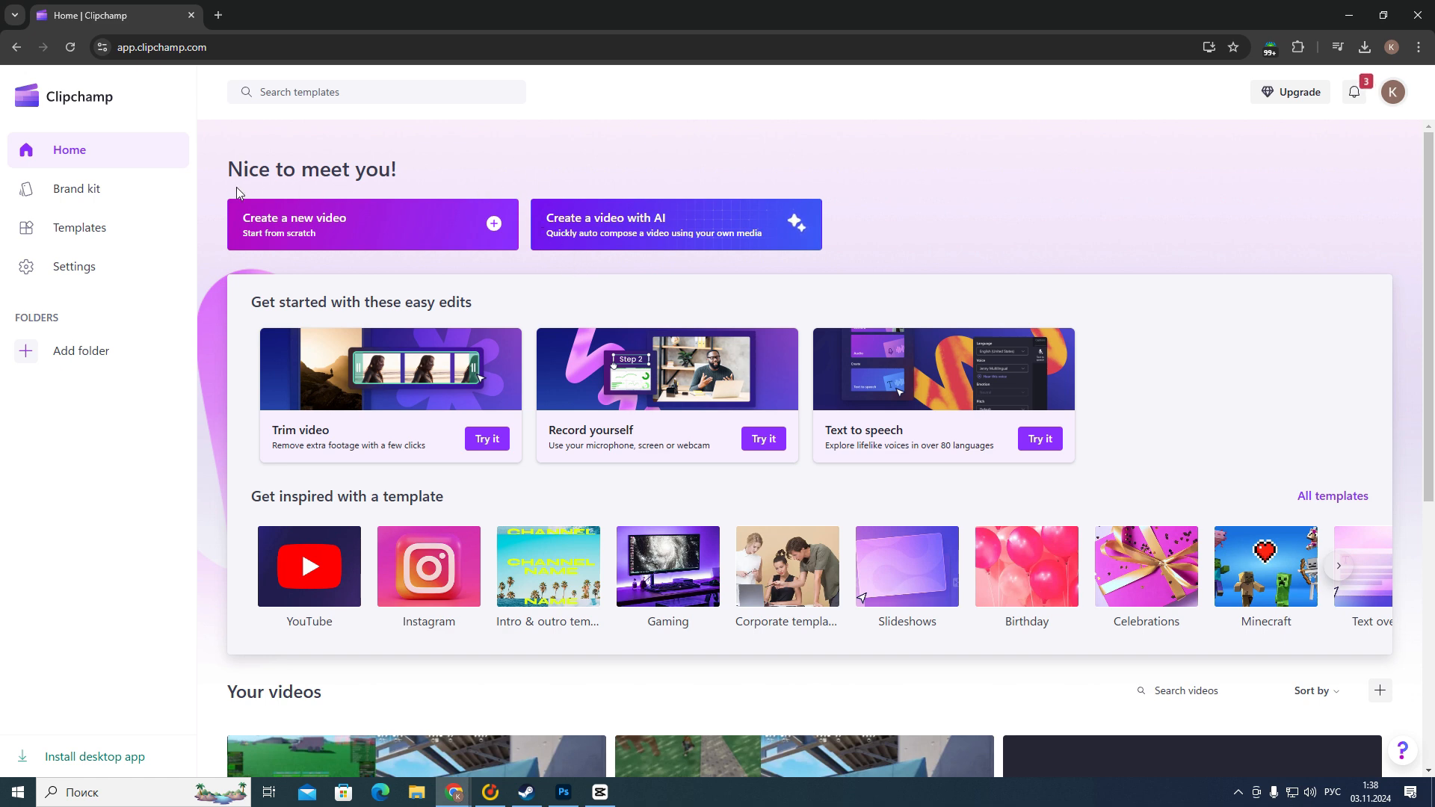
mouse_move(245, 260)
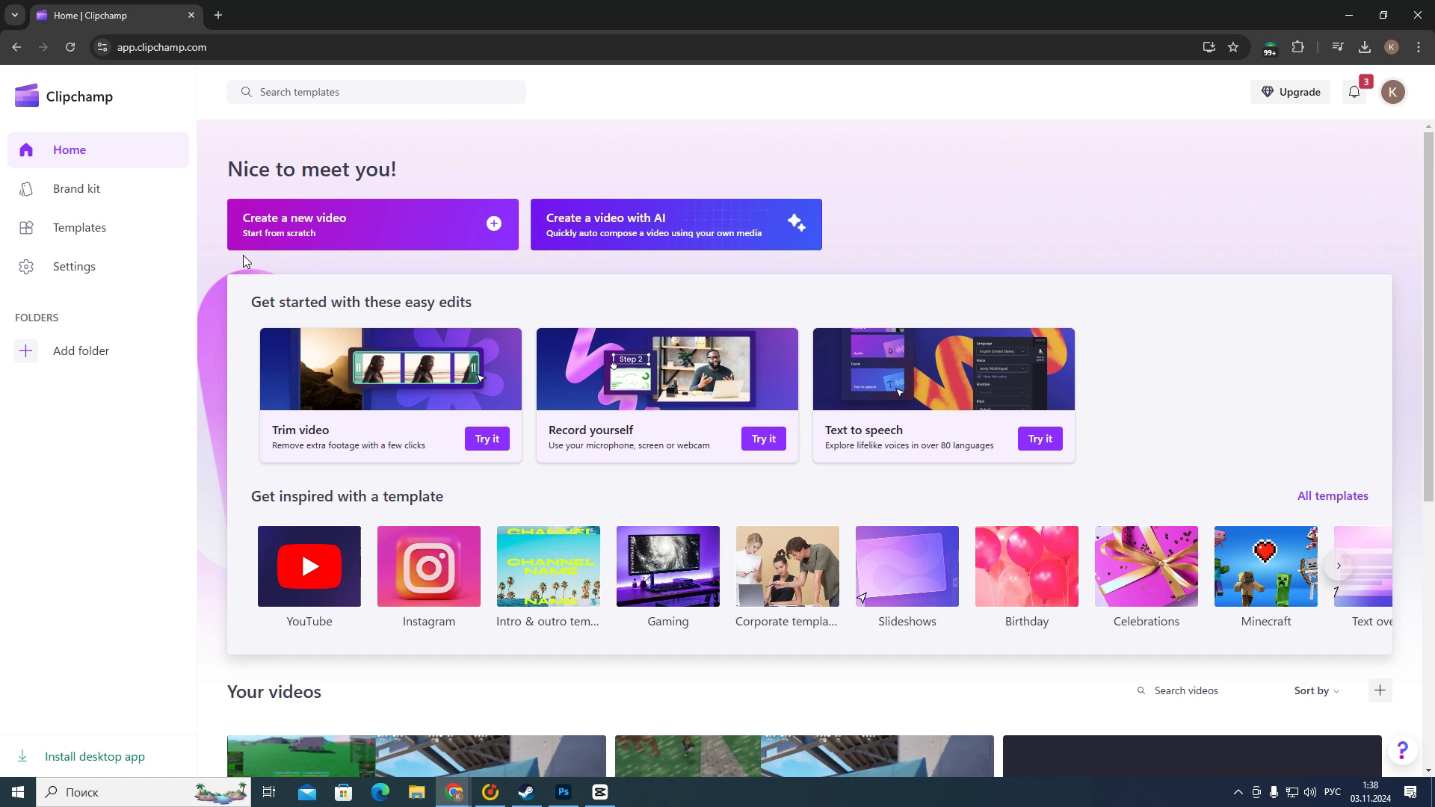
Create a blank project and import the Counter-Strike 2 gameplay mp4 and the Roblox screenshot.
left_click(370, 225)
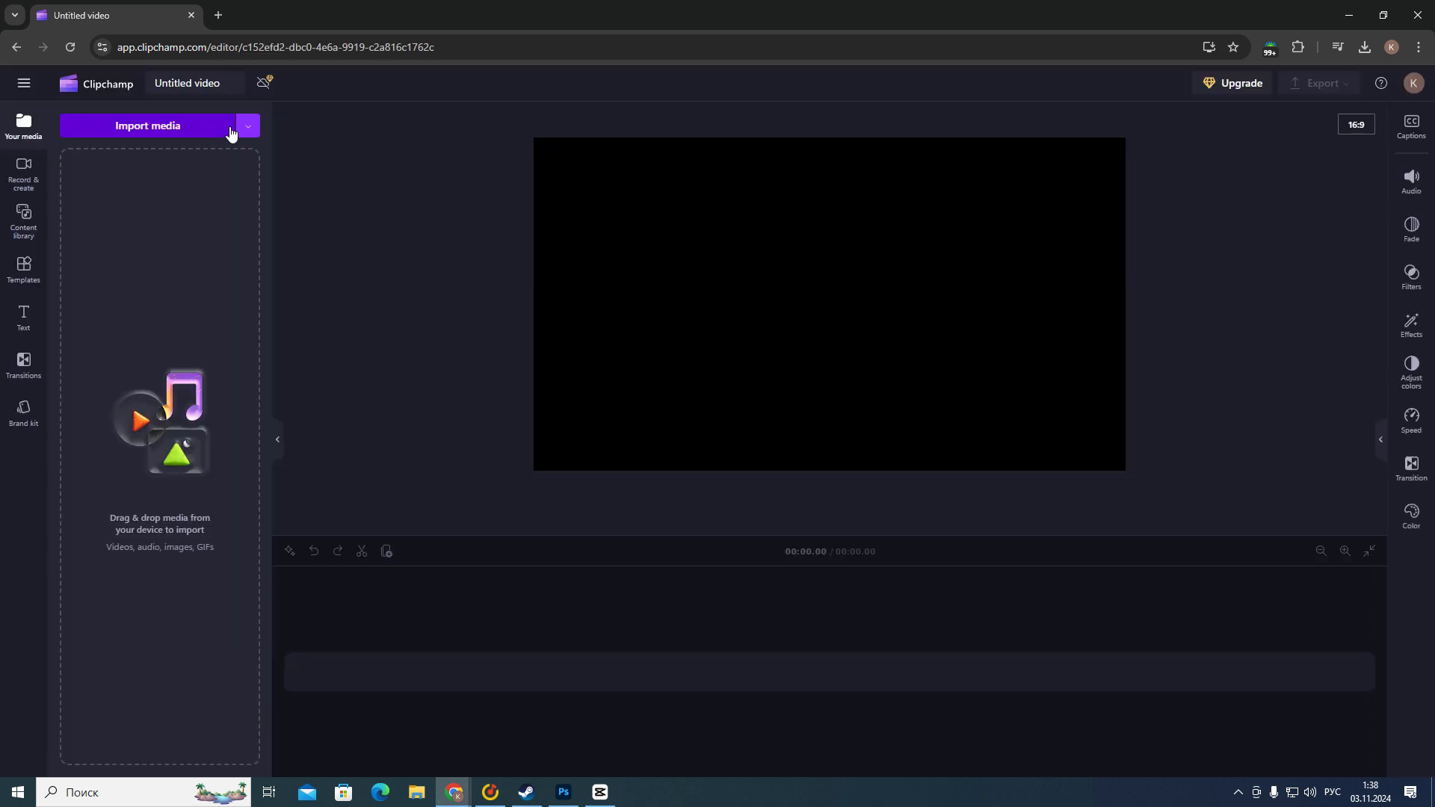
mouse_move(197, 138)
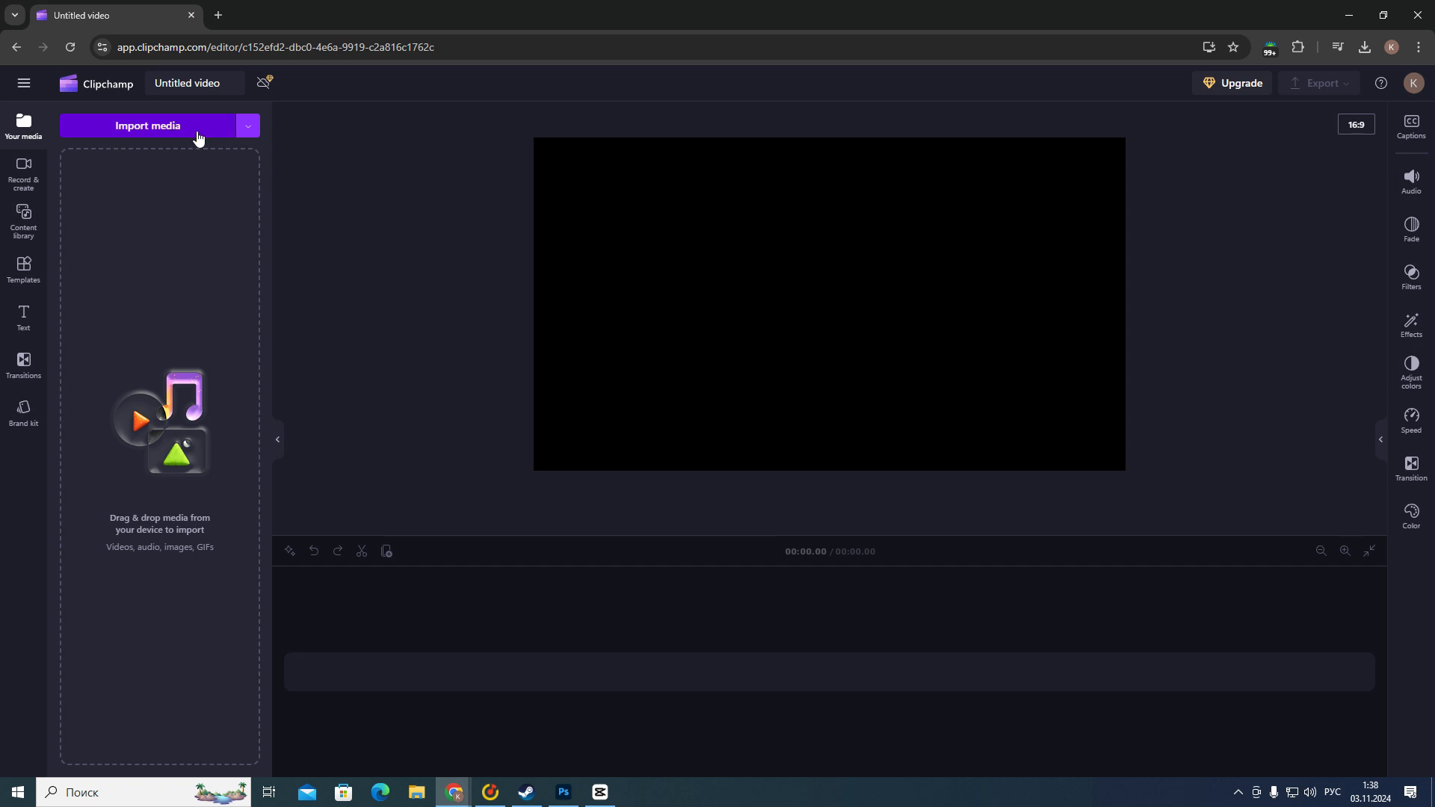
mouse_move(226, 117)
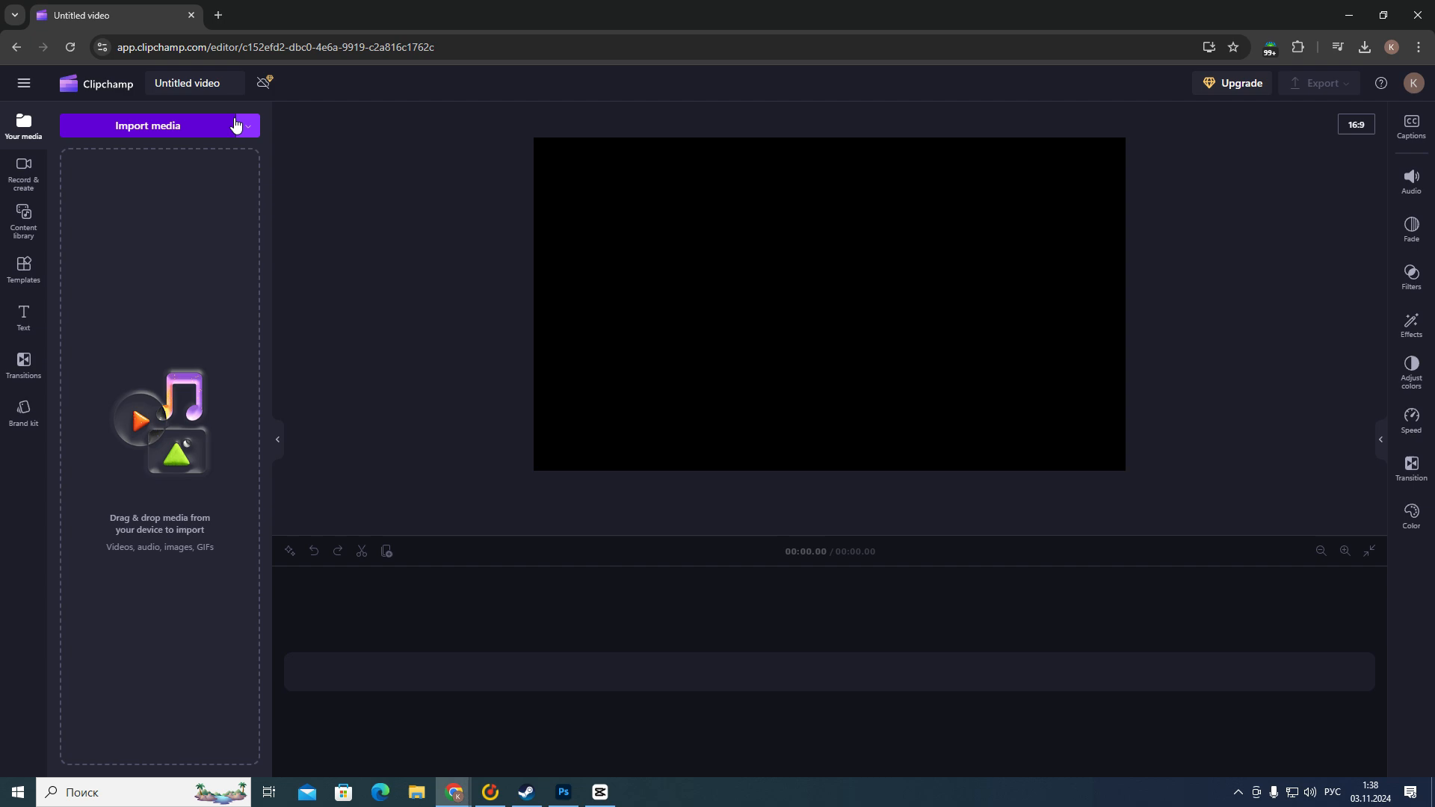
left_click(148, 126)
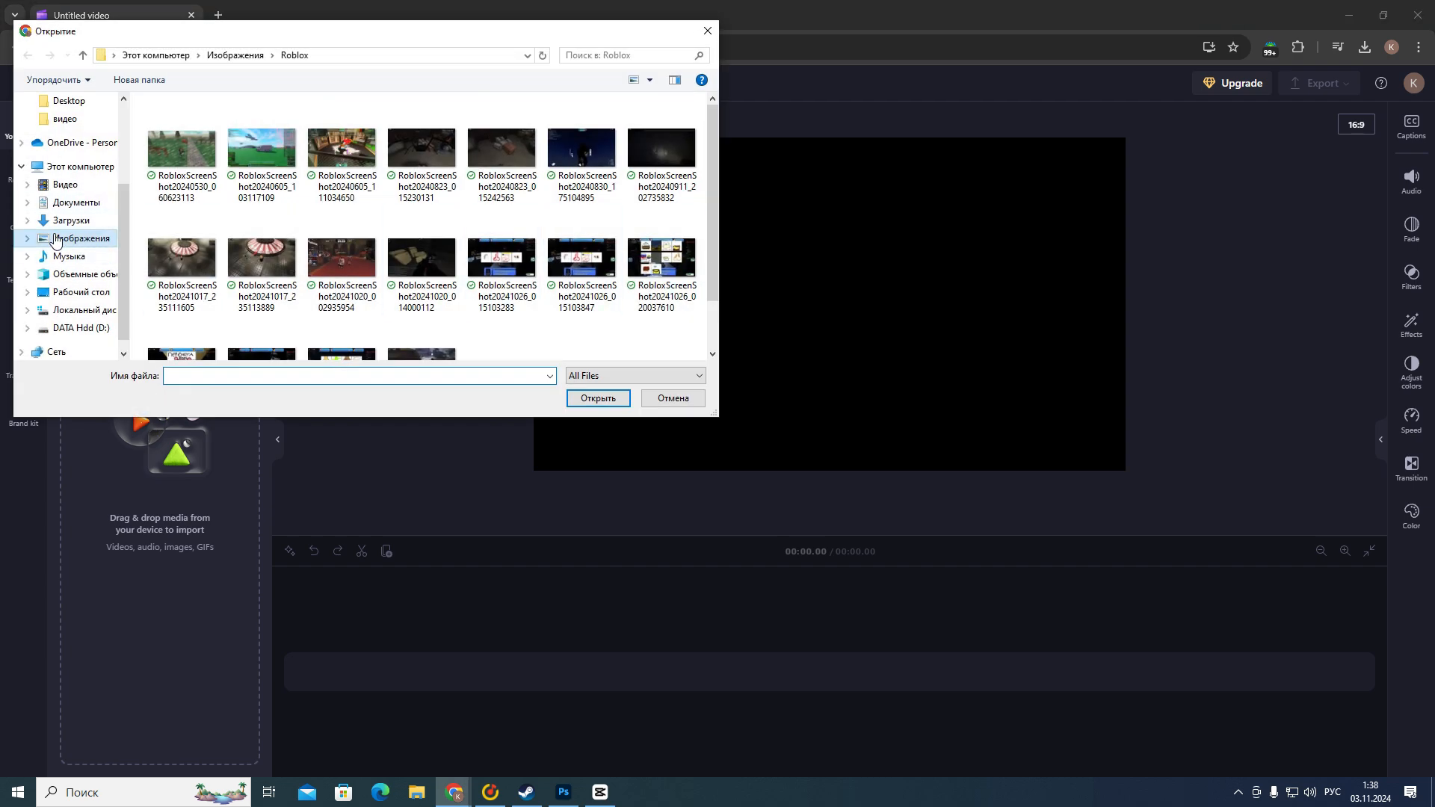
left_click(64, 184)
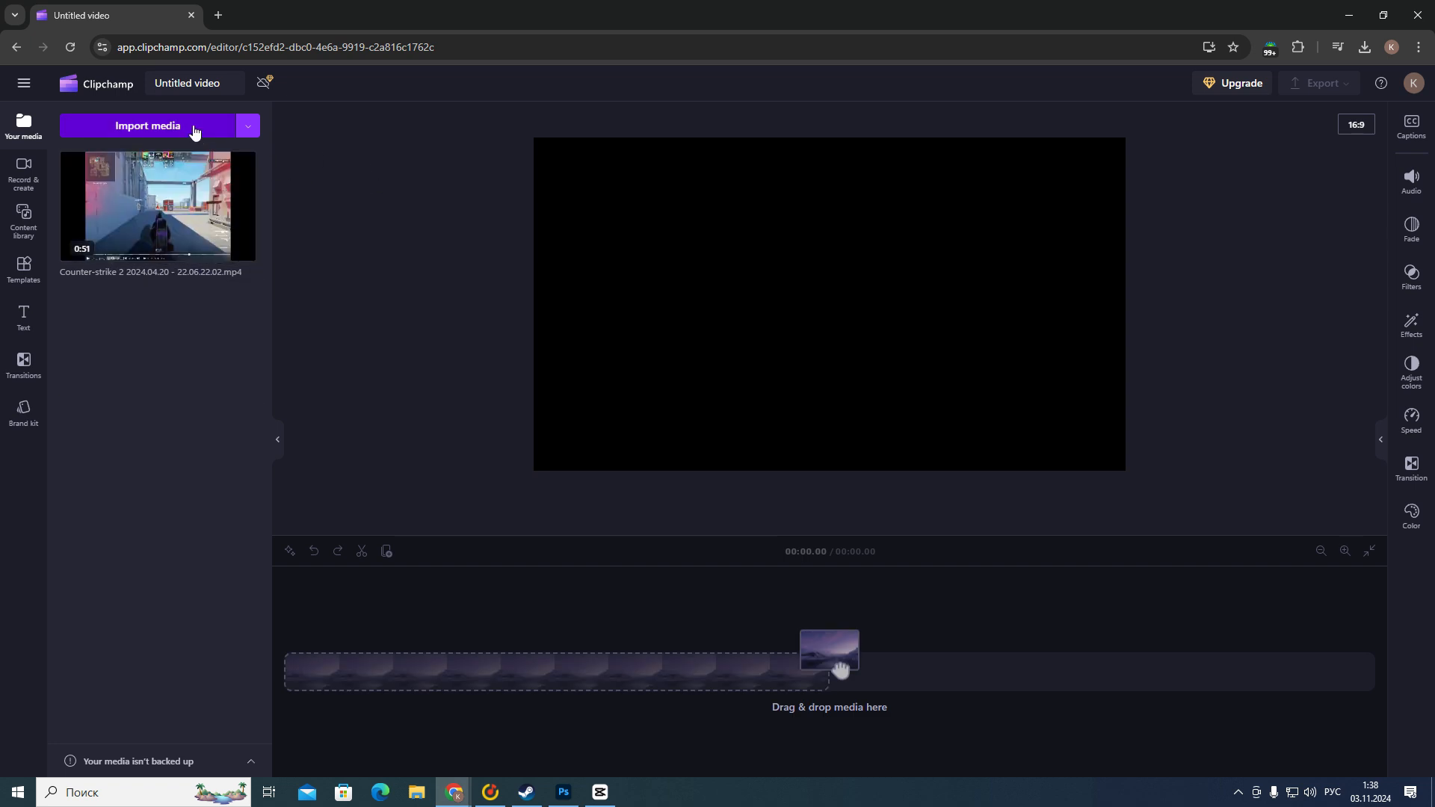
left_click(148, 126)
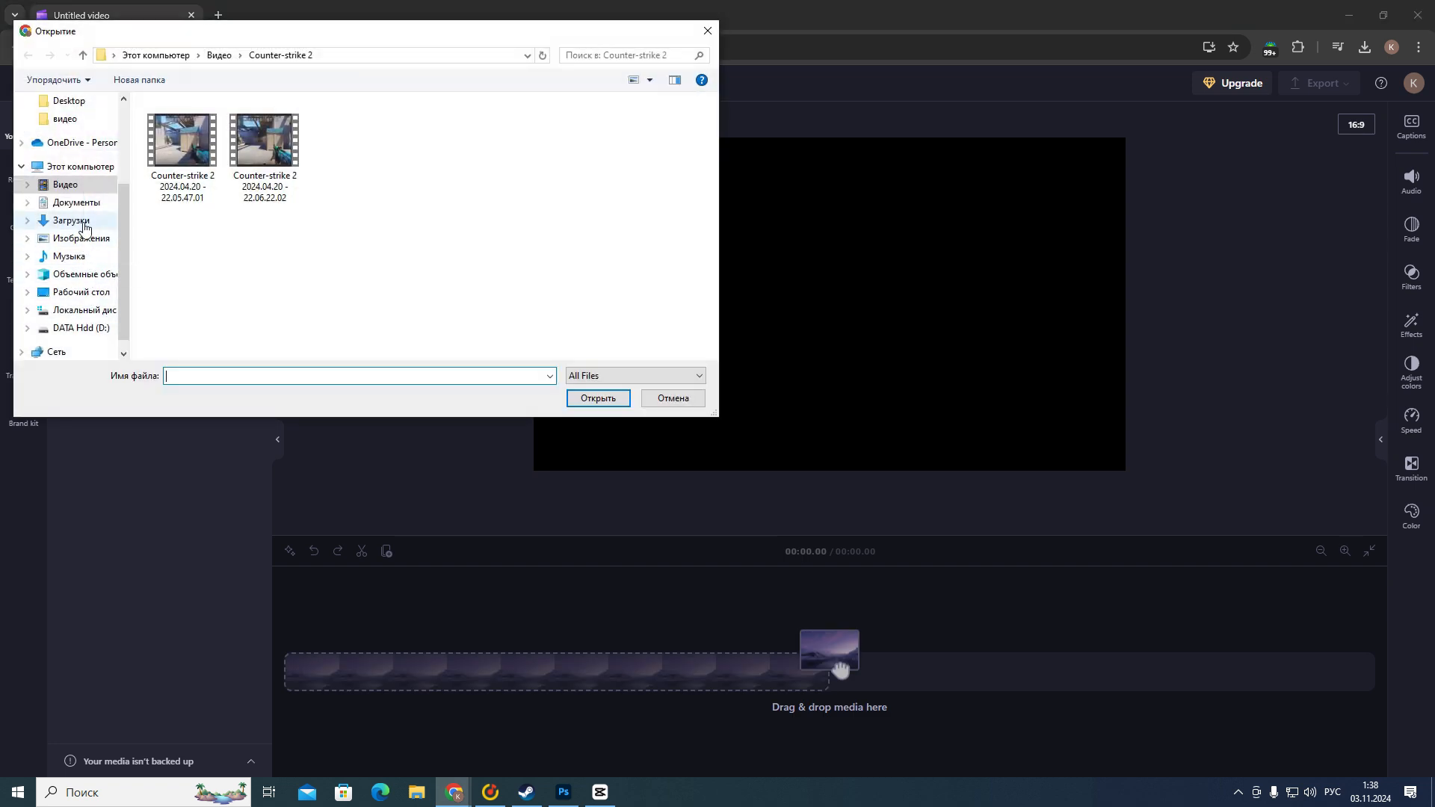
left_click(81, 238)
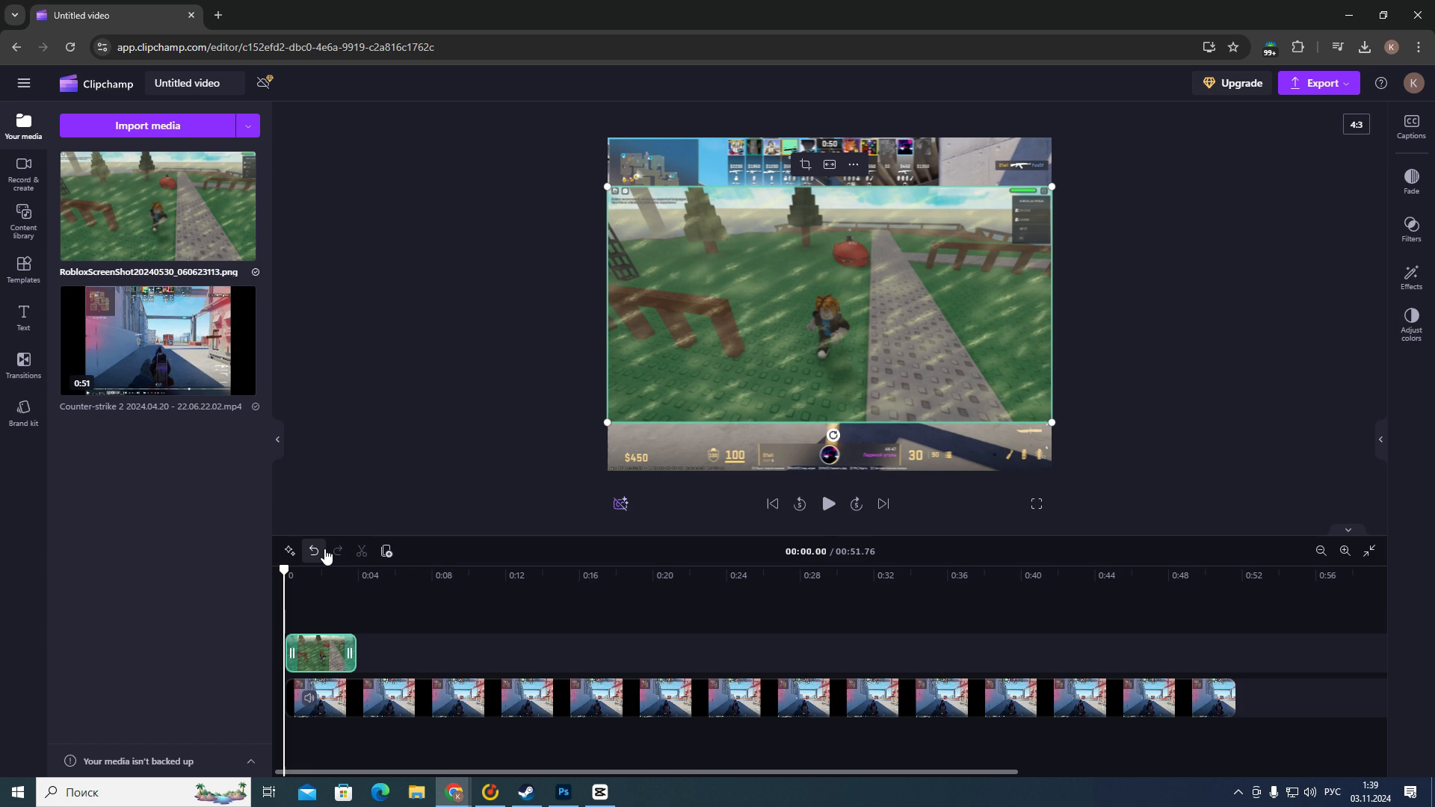
Stretch the Roblox image across the whole video and shrink it into the top-left corner.
left_click_drag(355, 653, 411, 654)
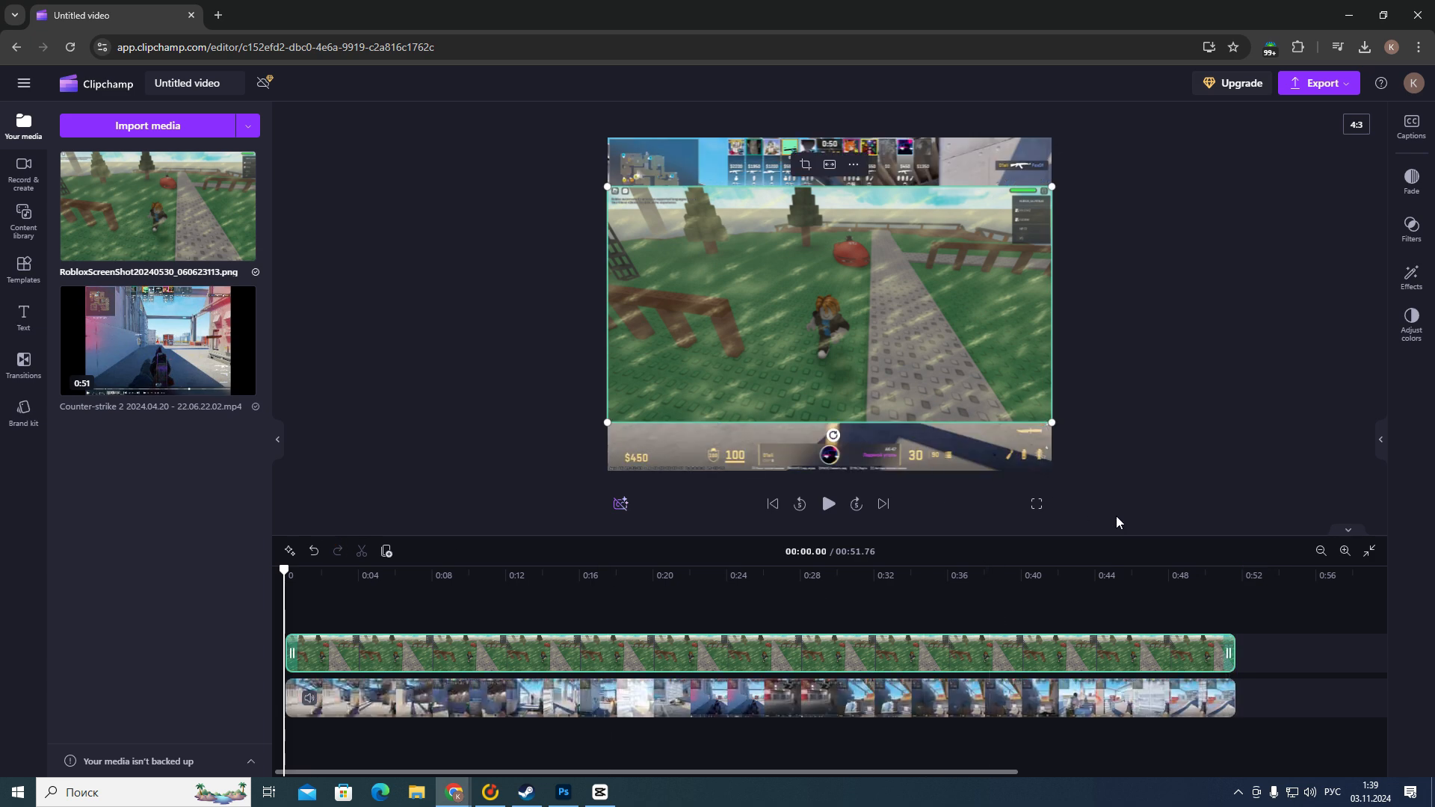
left_click_drag(1051, 422, 901, 344)
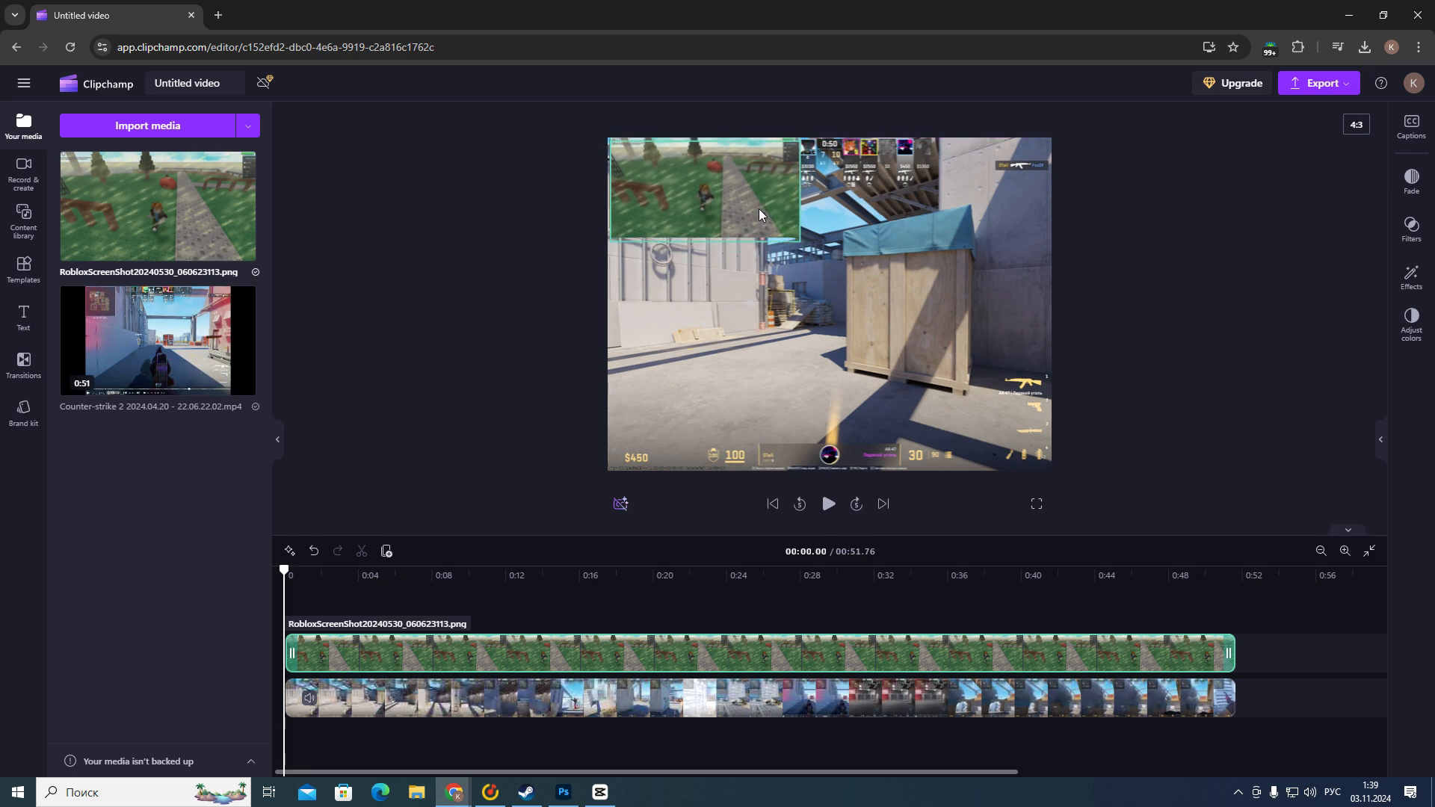
left_click_drag(703, 190, 960, 421)
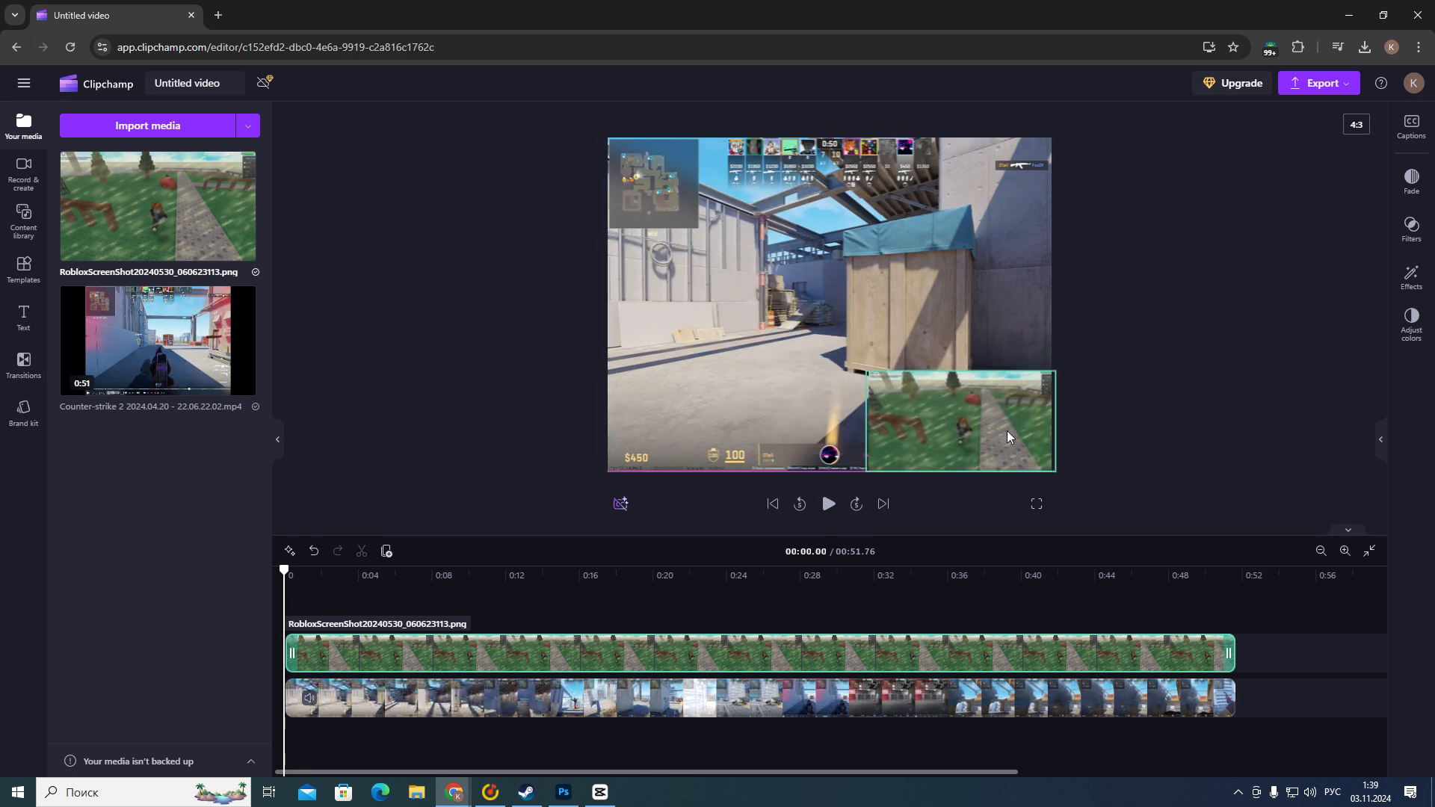
left_click_drag(957, 420, 699, 188)
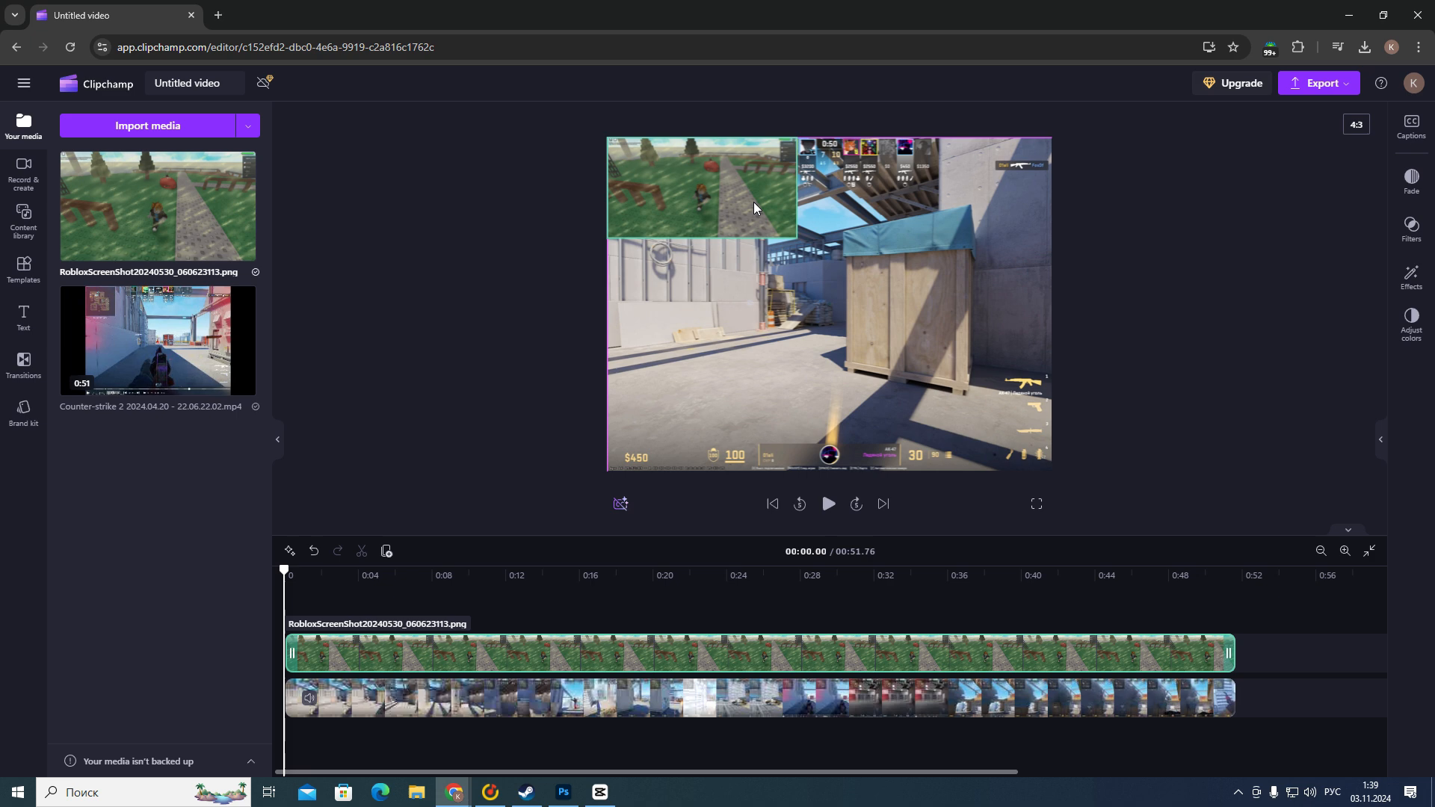
left_click(700, 188)
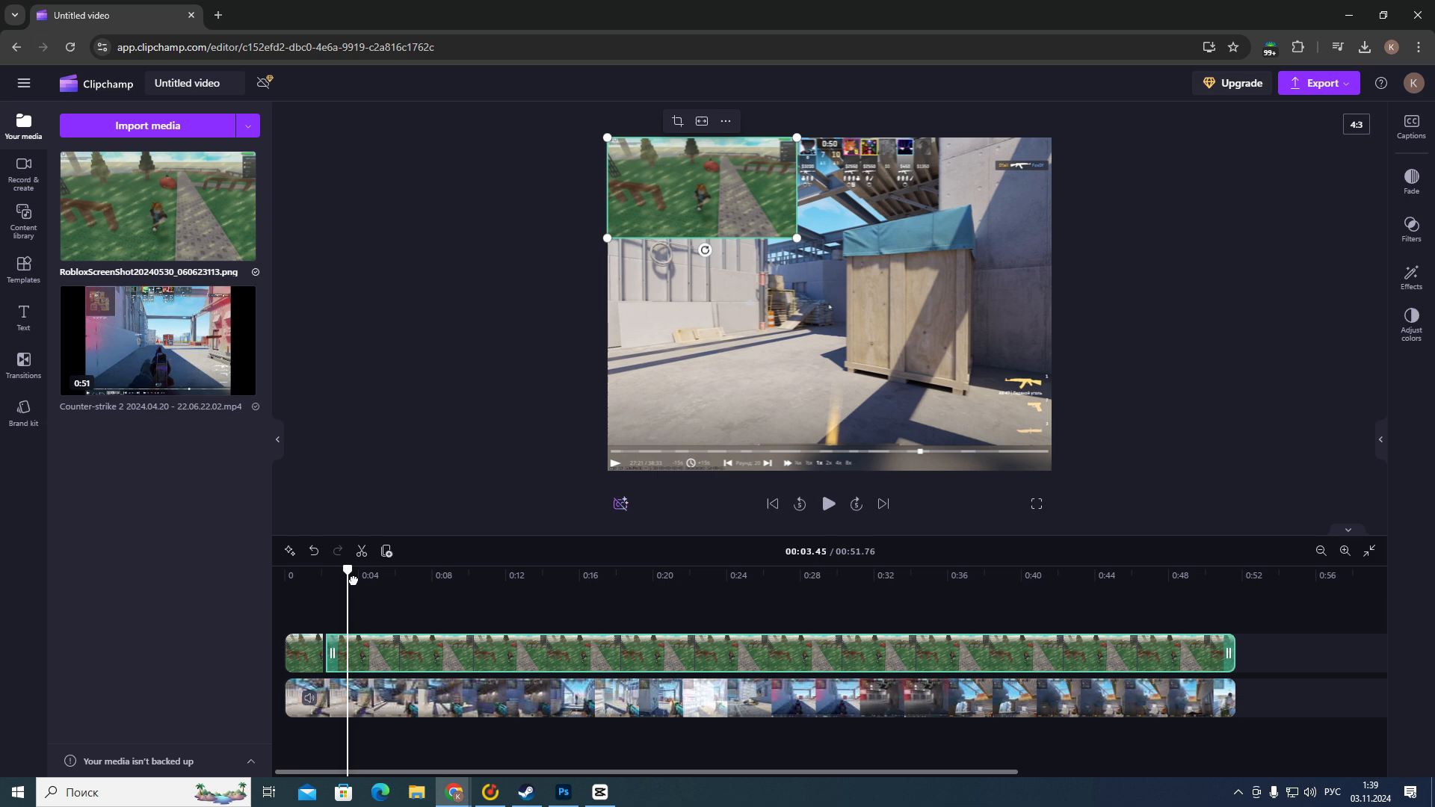
Move one short image piece toward the centre of the frame.
left_click_drag(347, 581, 386, 593)
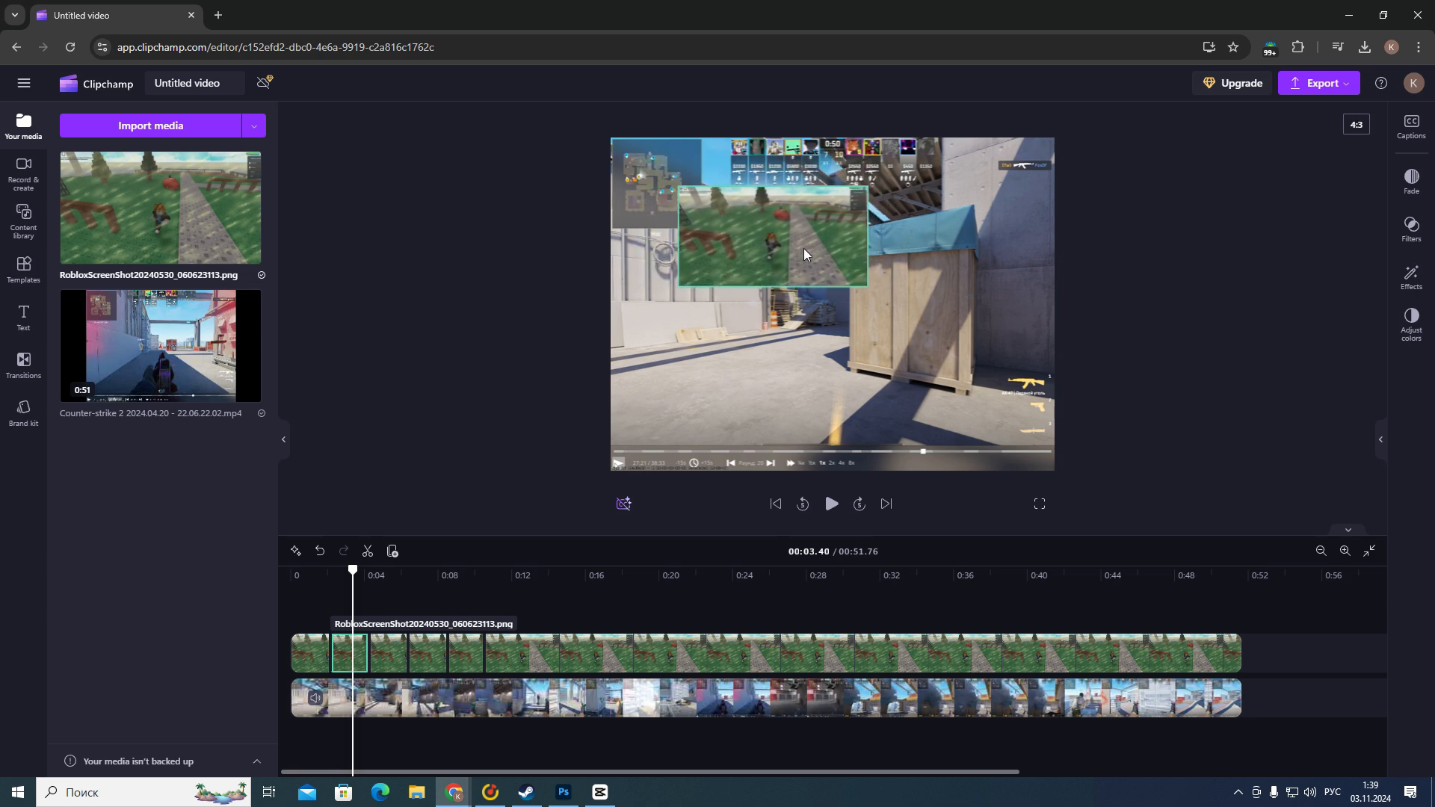
Move a later image piece to the bottom-right corner and preview the jumping overlay from the start.
left_click(386, 653)
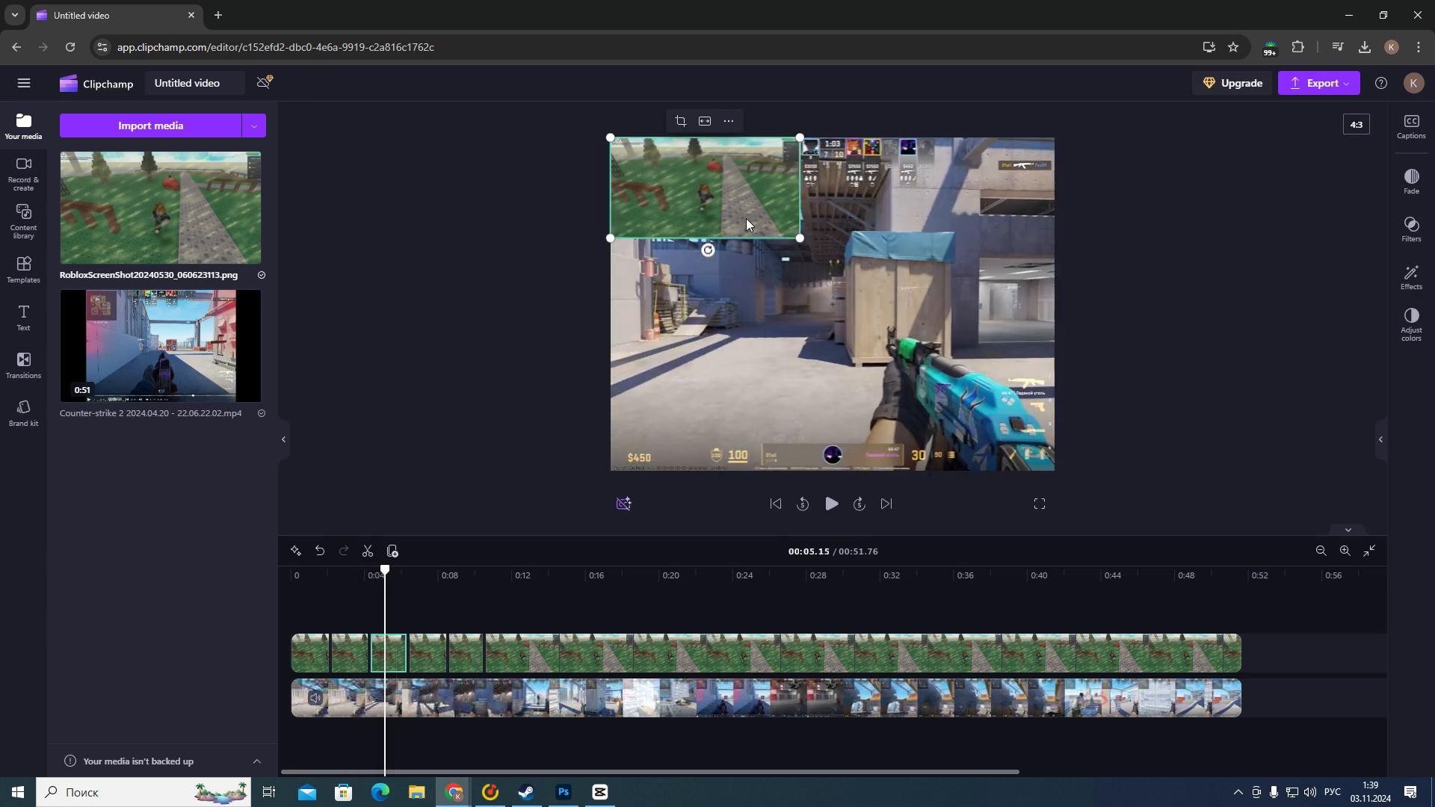
left_click_drag(704, 189, 854, 282)
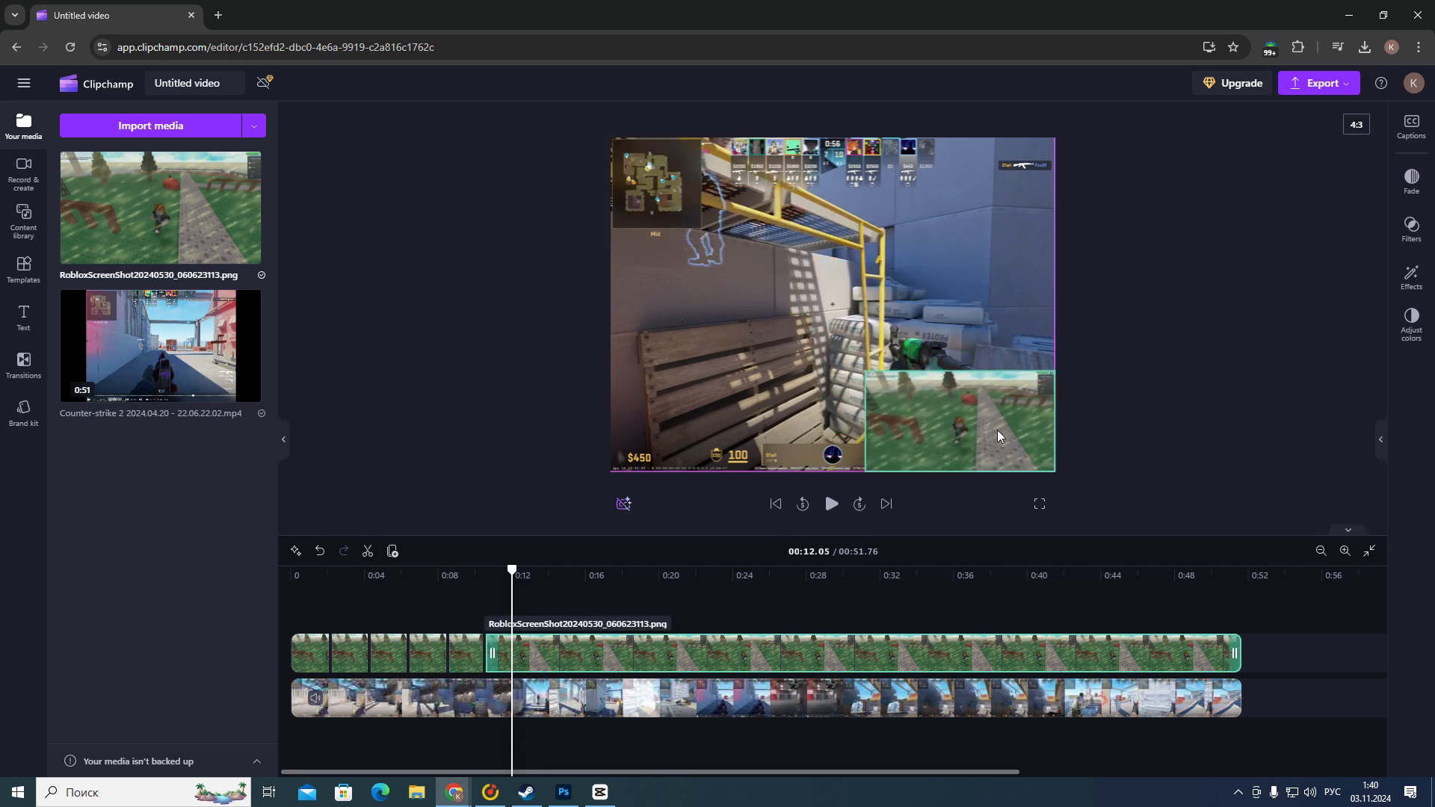
left_click_drag(511, 569, 525, 568)
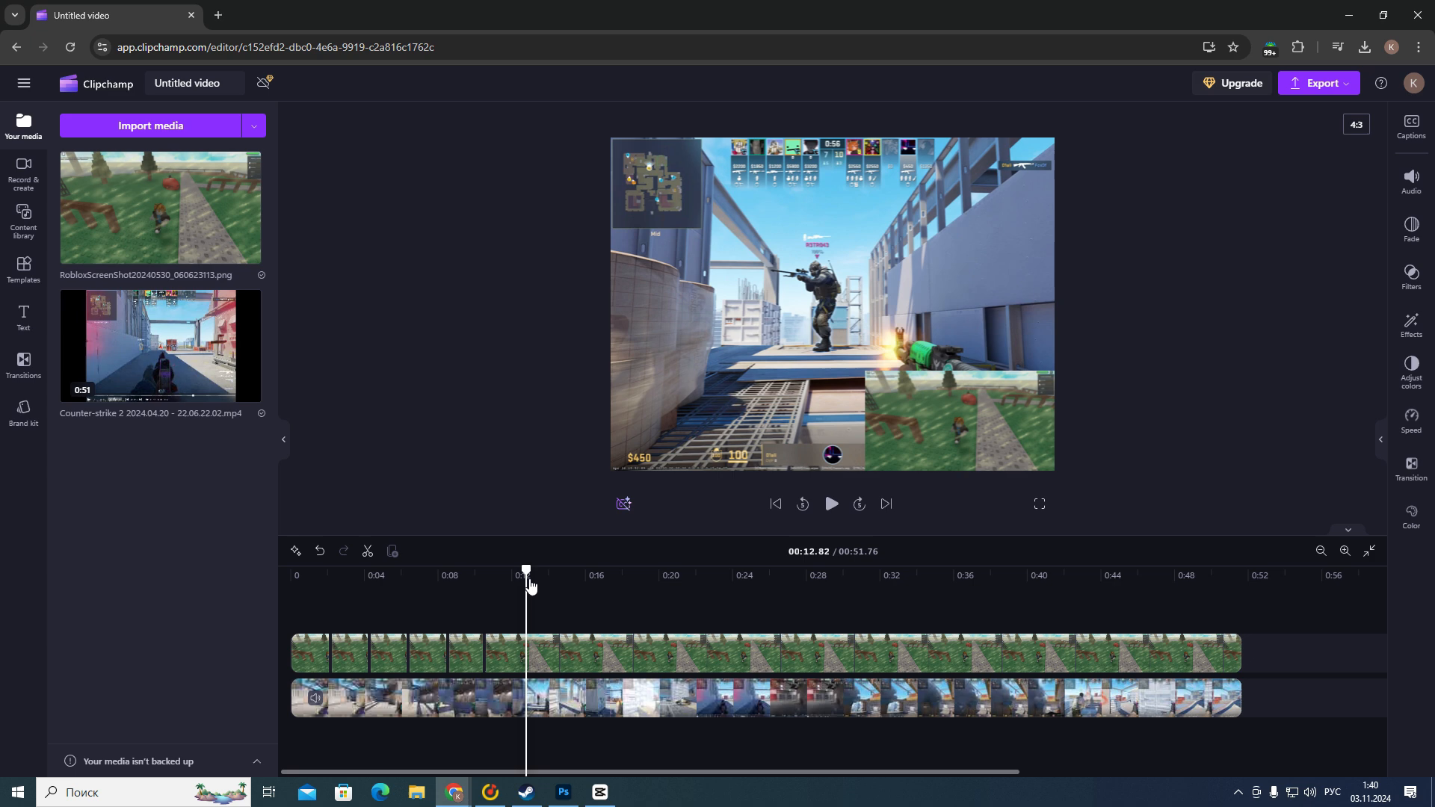
left_click(829, 504)
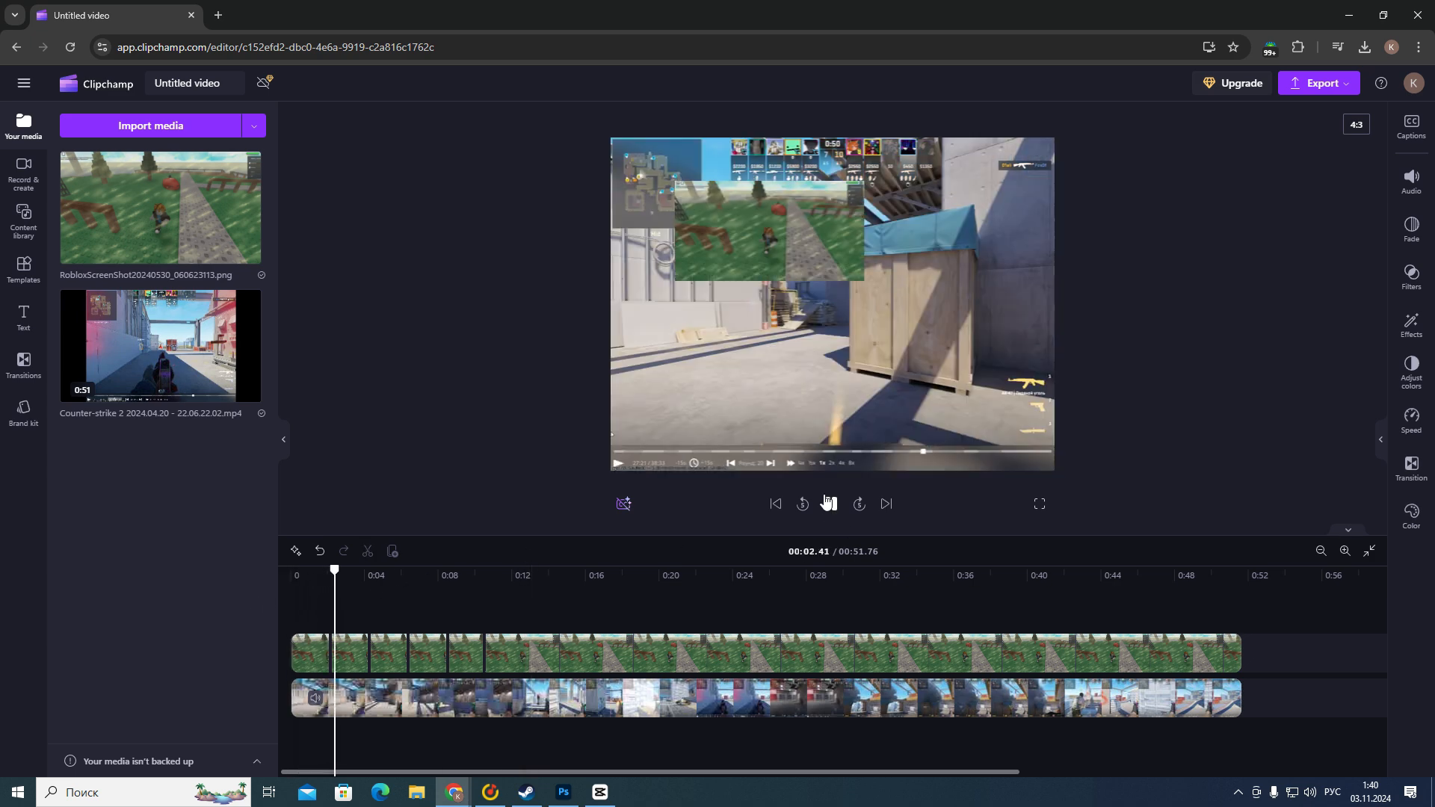
left_click(829, 504)
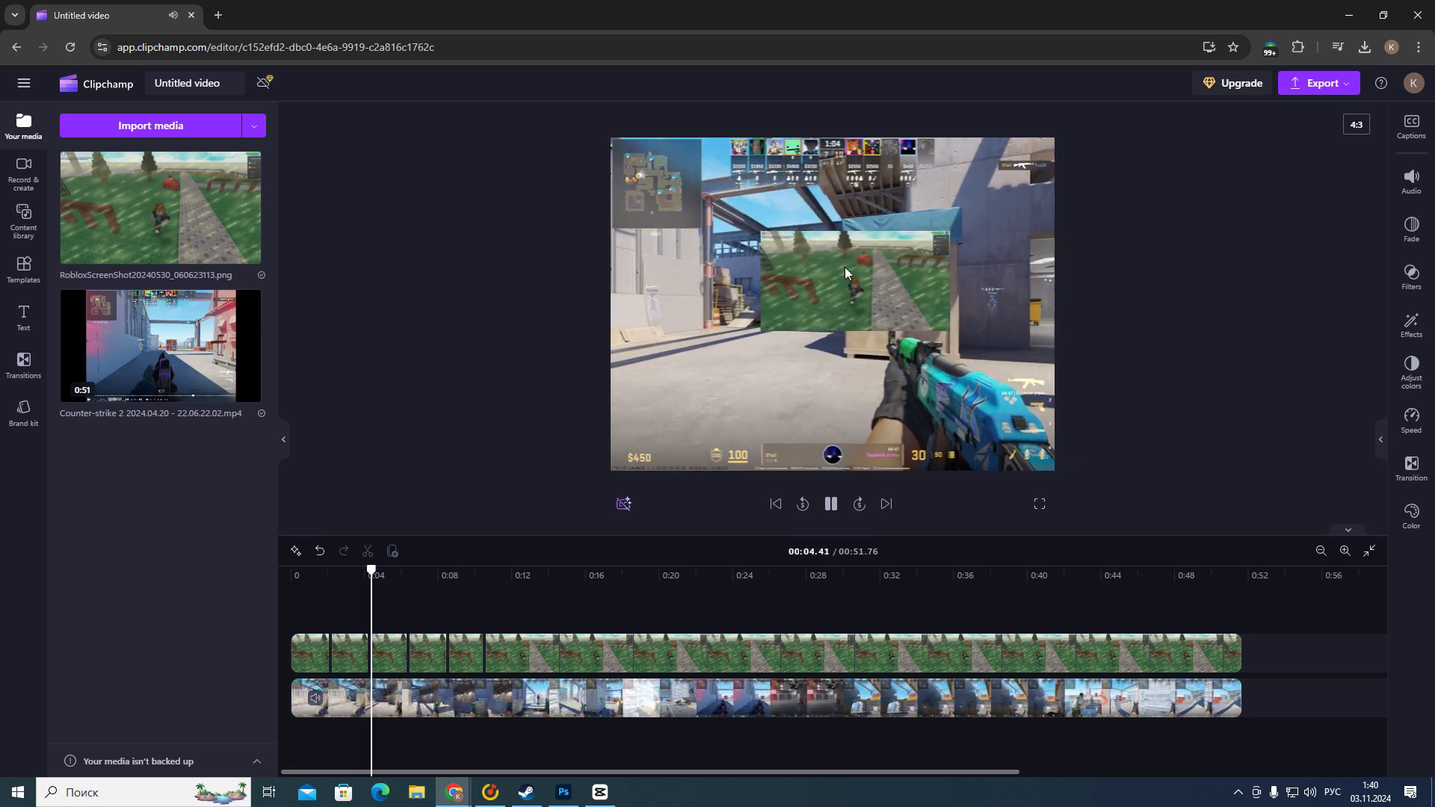
left_click(829, 504)
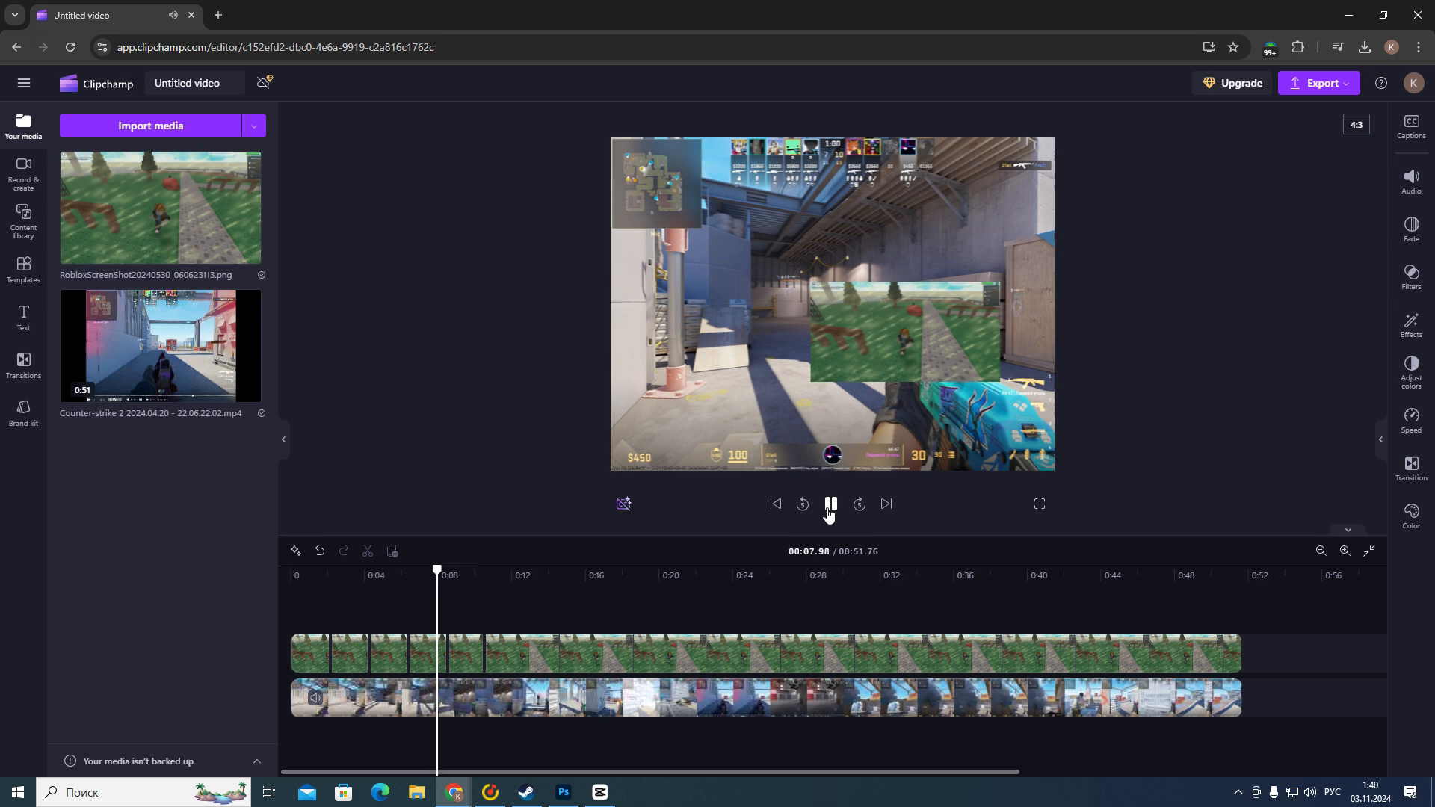
left_click(829, 504)
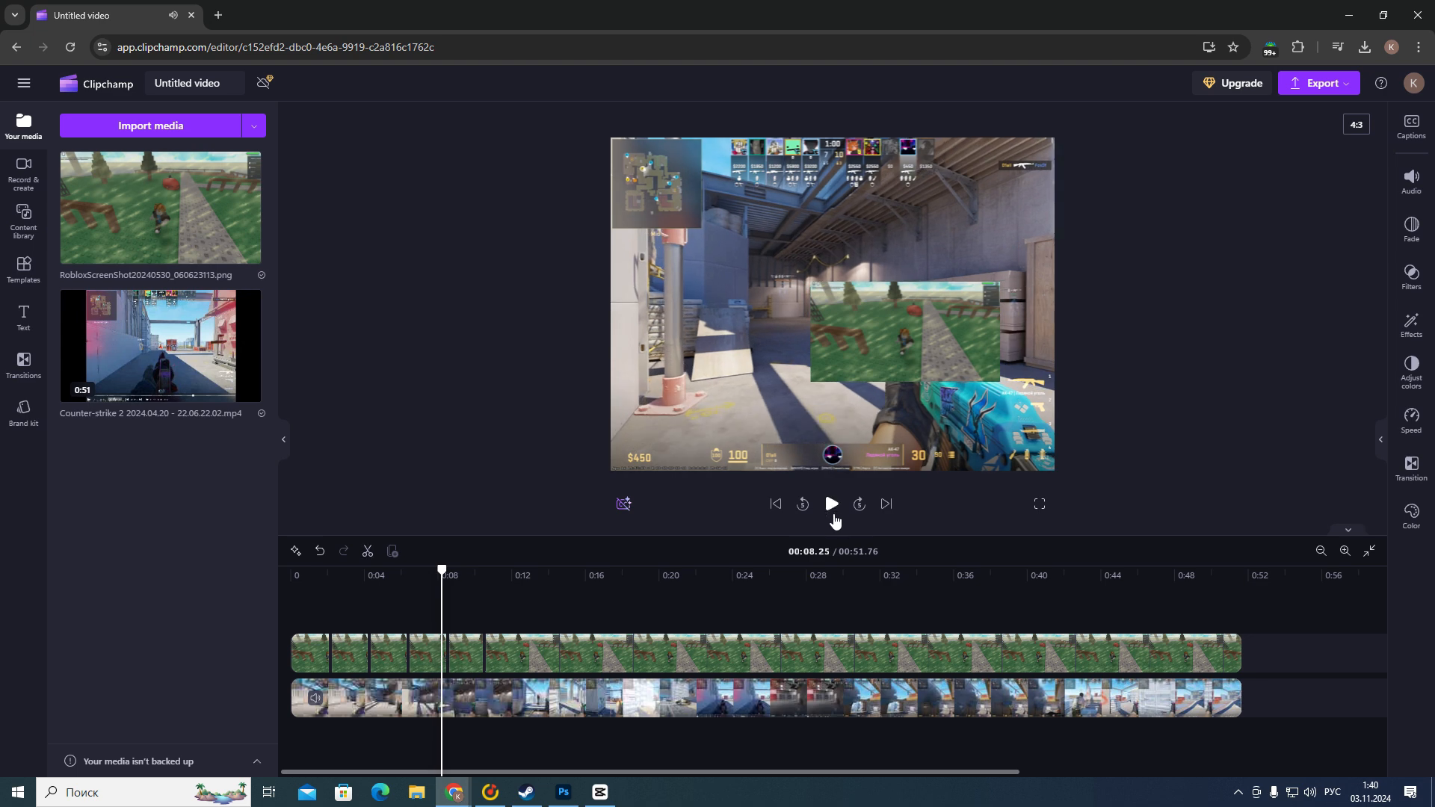
mouse_move(833, 517)
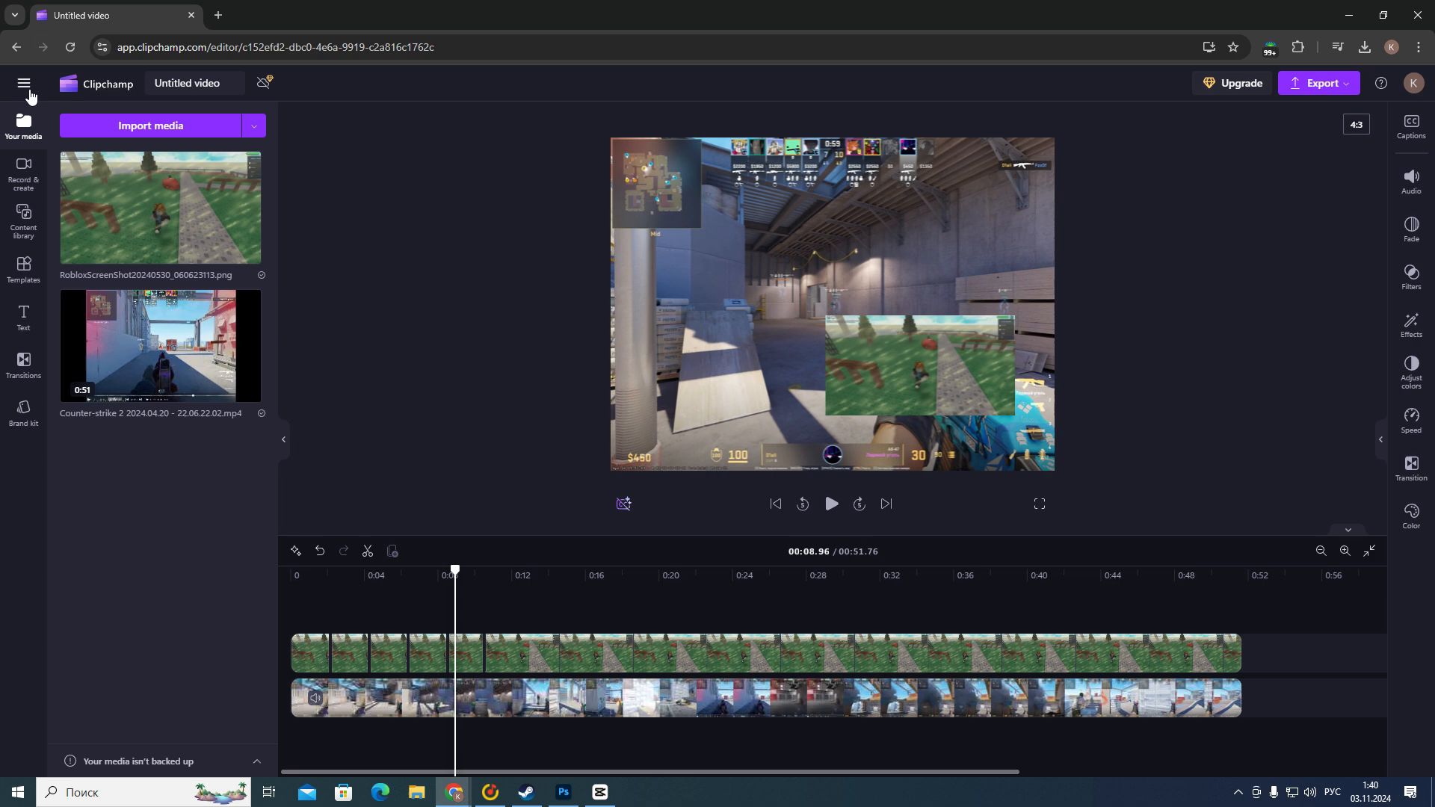
Return from the editor to the Clipchamp home page via the main menu.
left_click(25, 84)
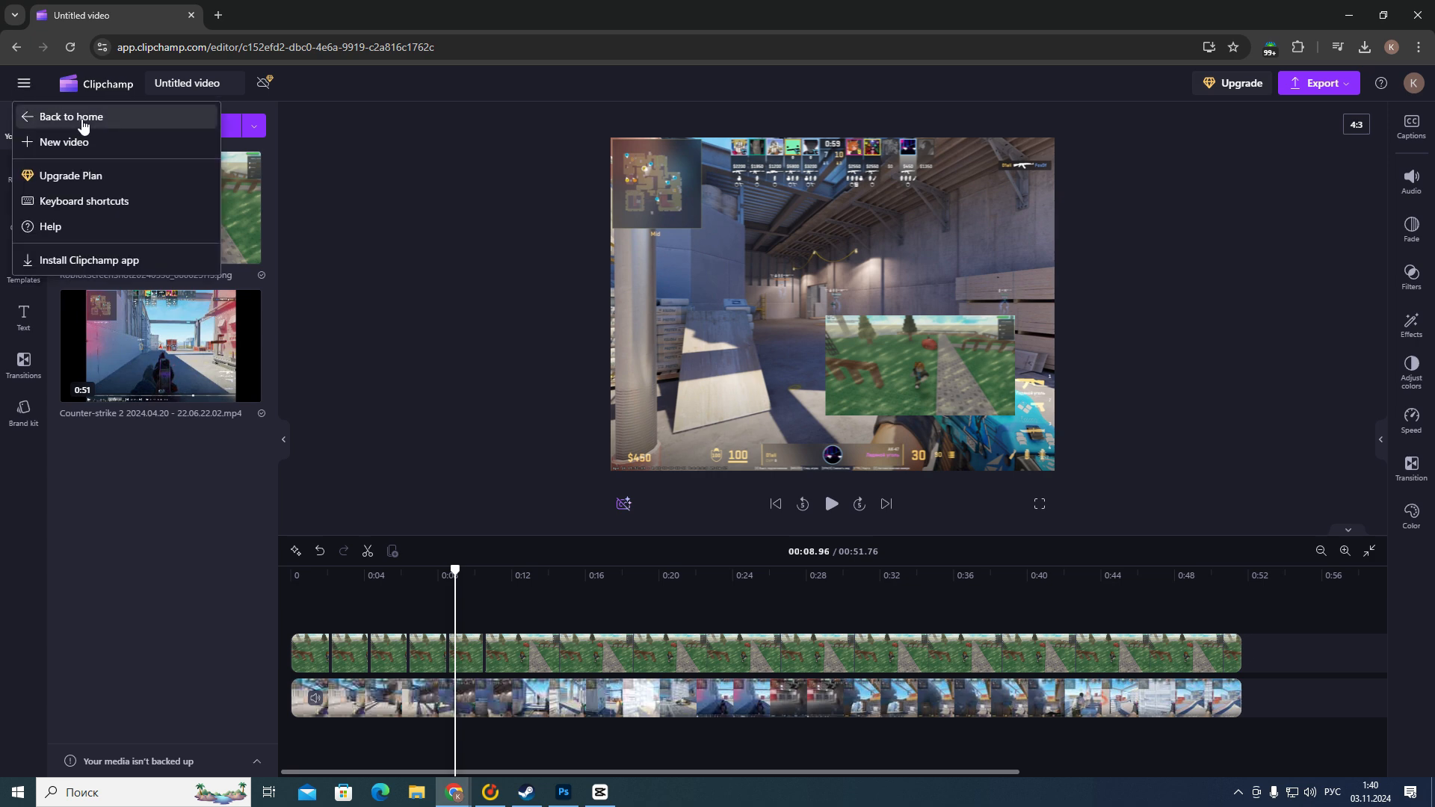
left_click(71, 117)
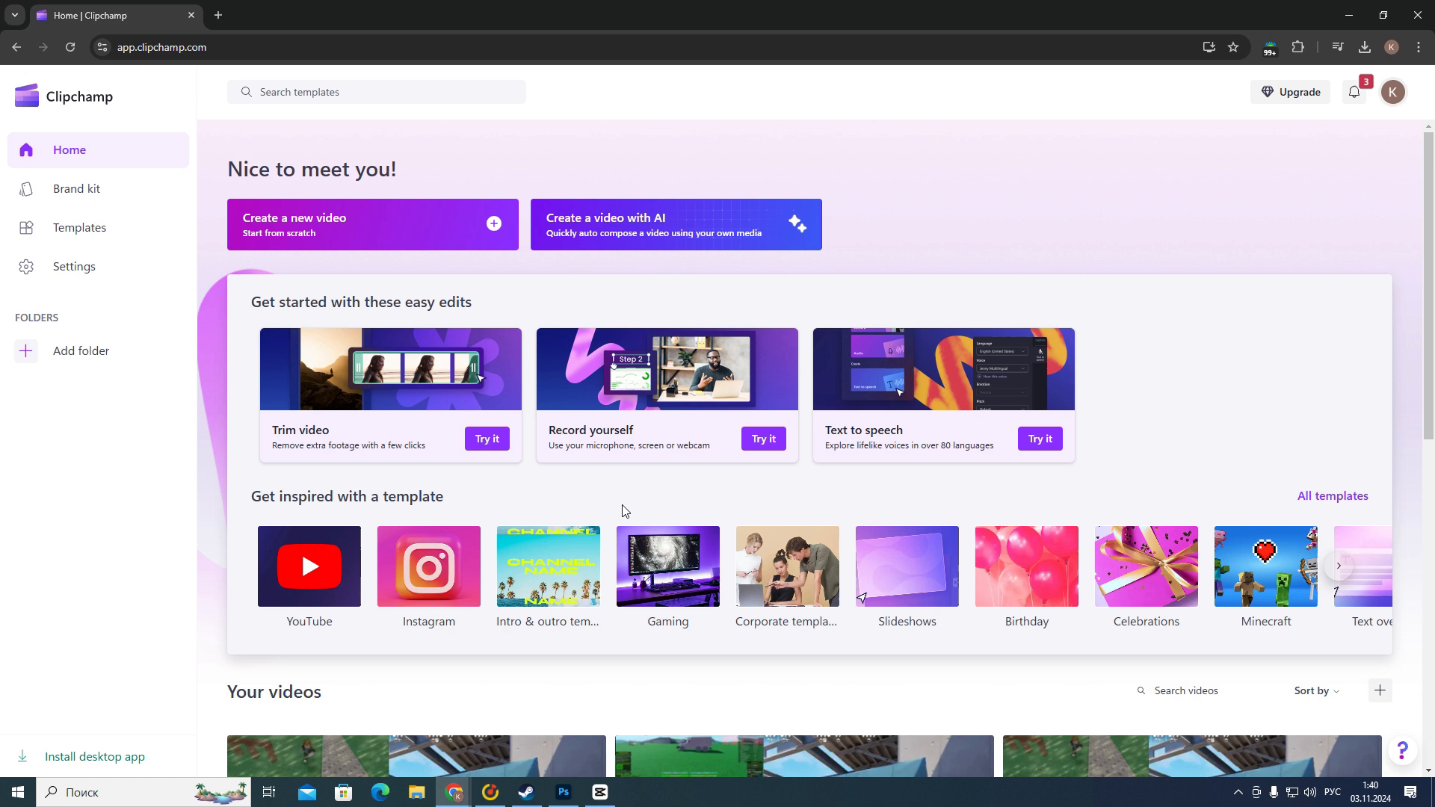
mouse_move(664, 516)
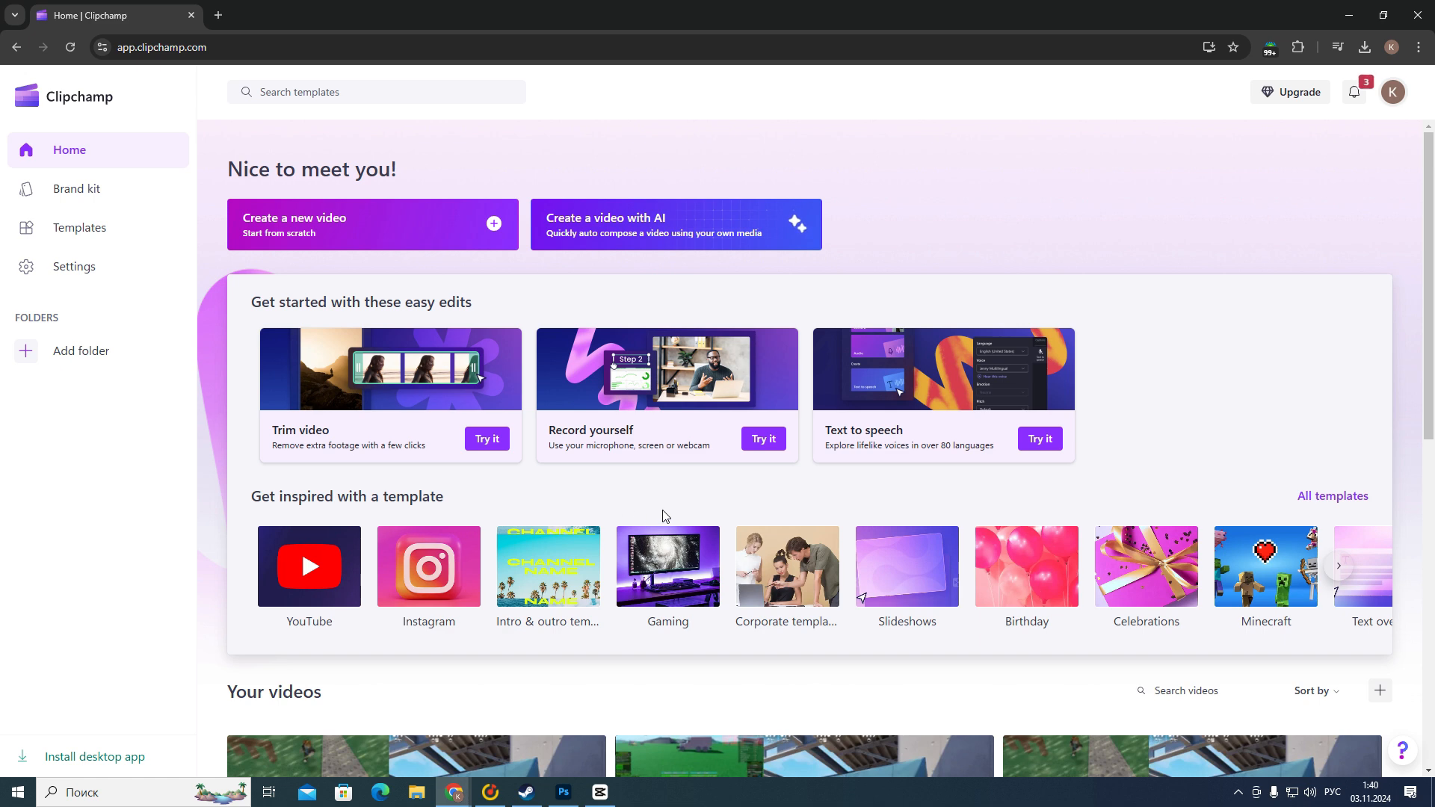